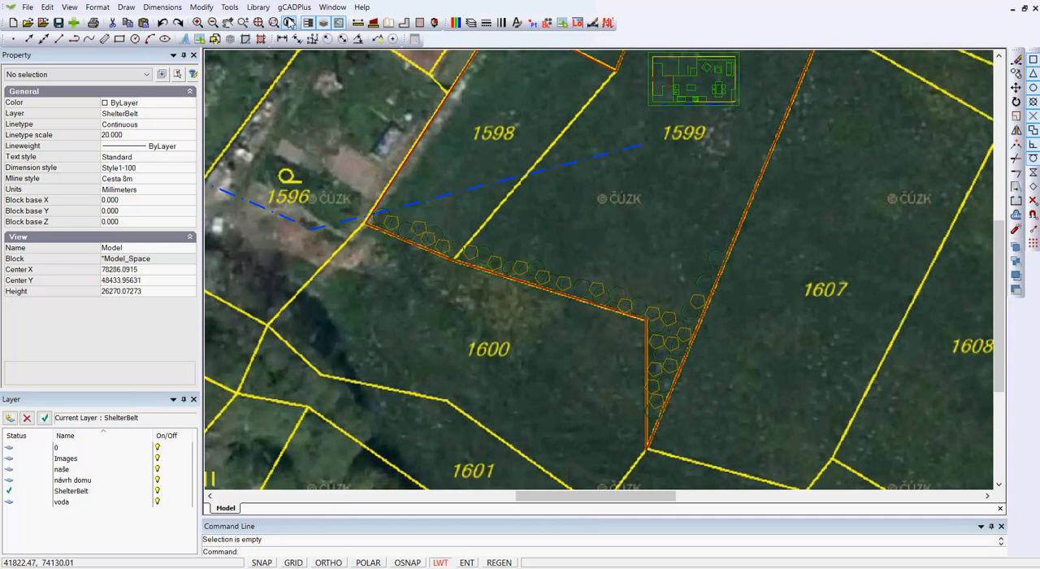
- Preview the BroadScale library symbols, then load NewSmallShrub.lcd into the drawing's blocks
click(257, 7)
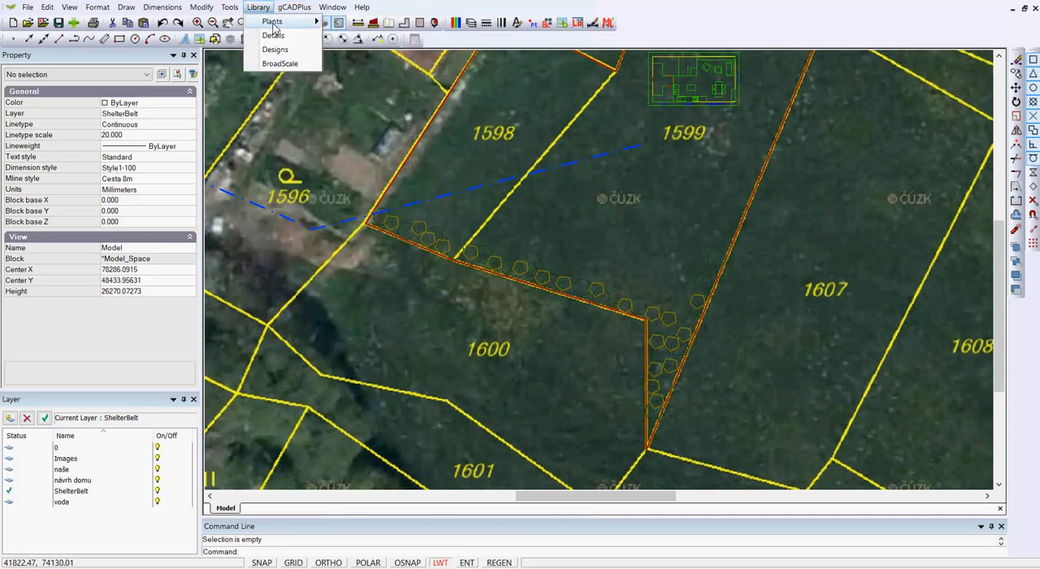
mouse_move(273, 21)
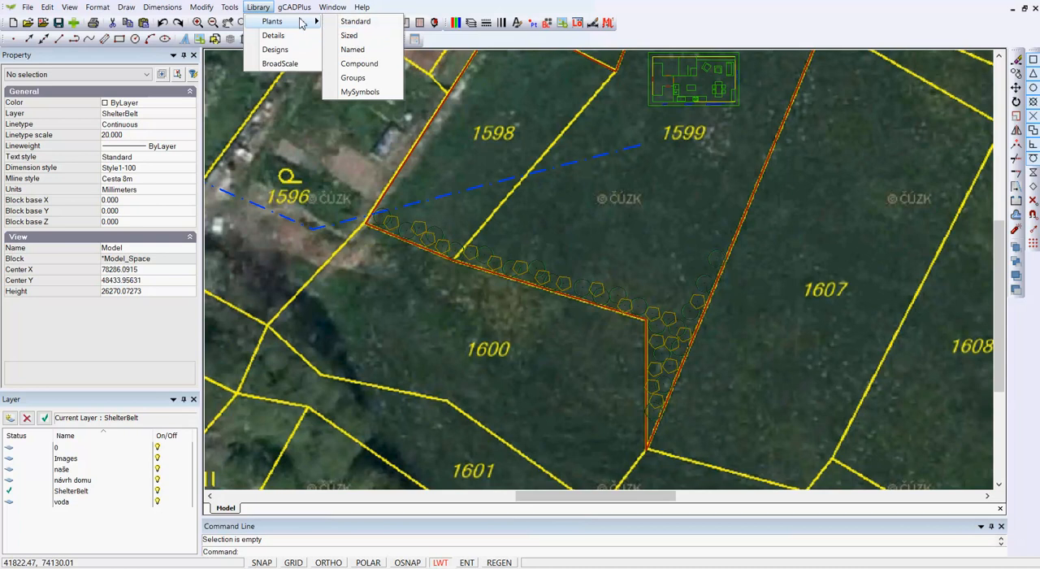
mouse_move(281, 64)
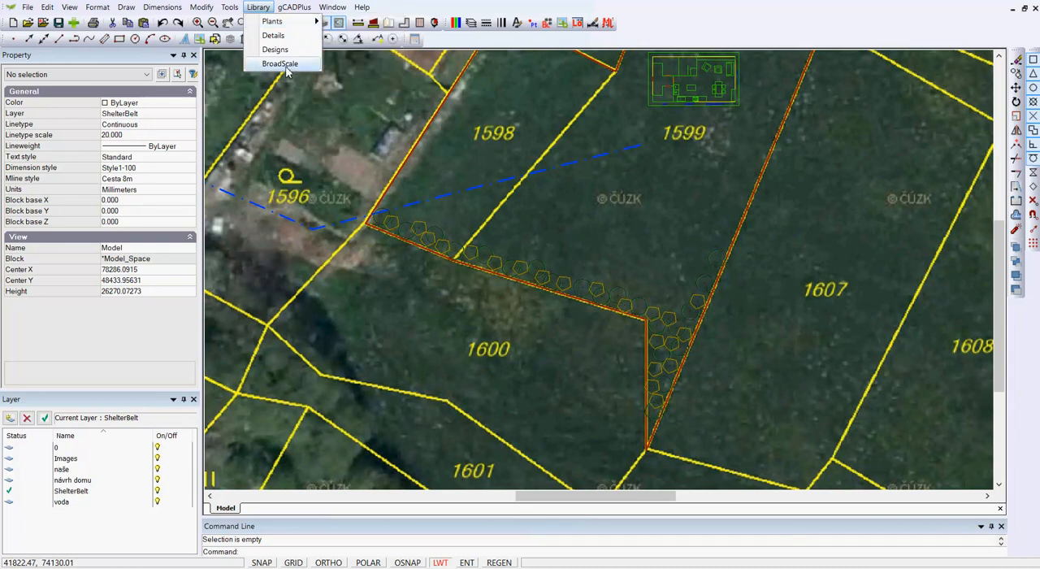
click(280, 63)
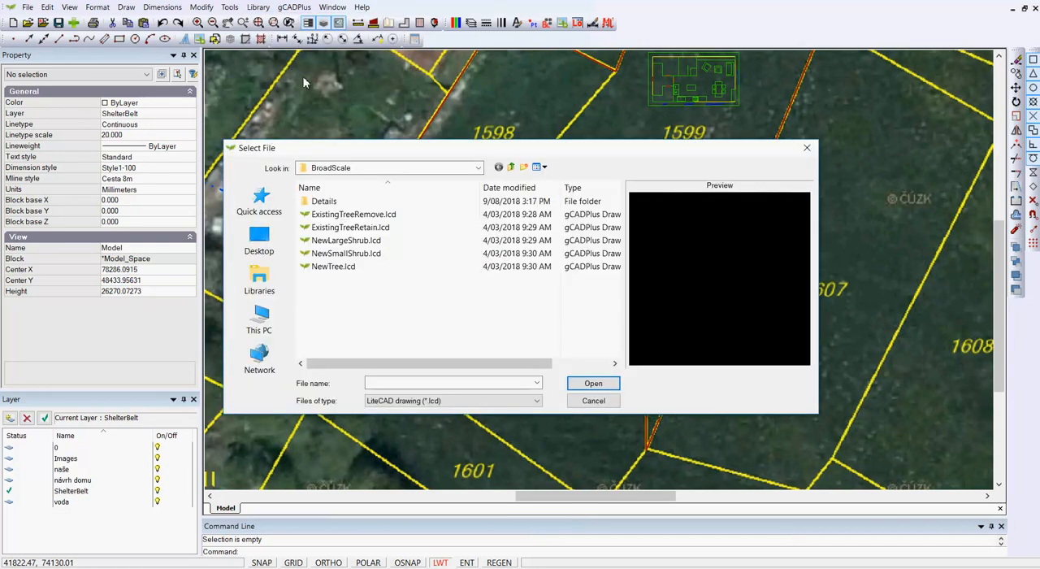
mouse_move(332, 280)
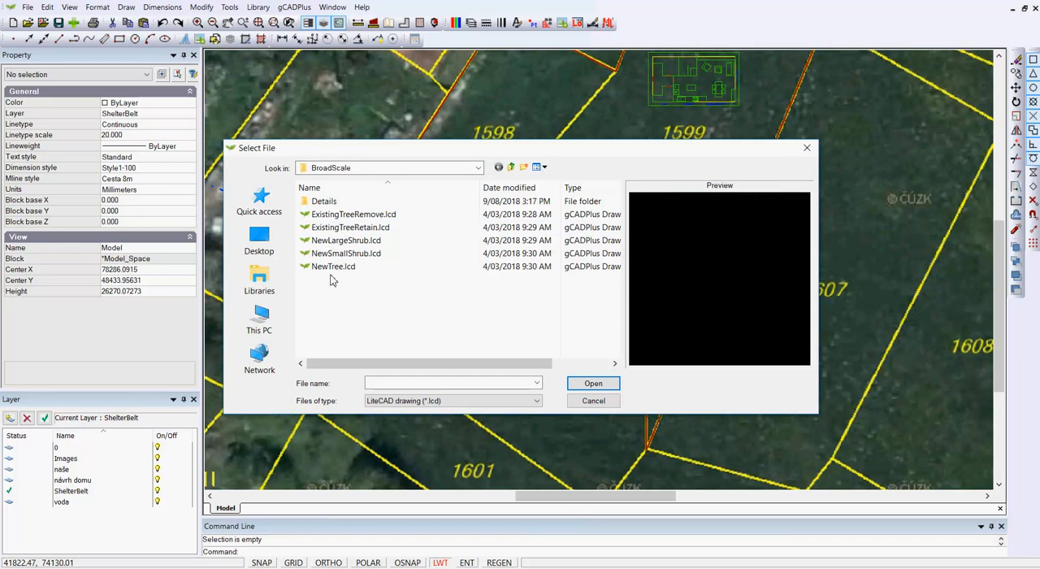
click(333, 266)
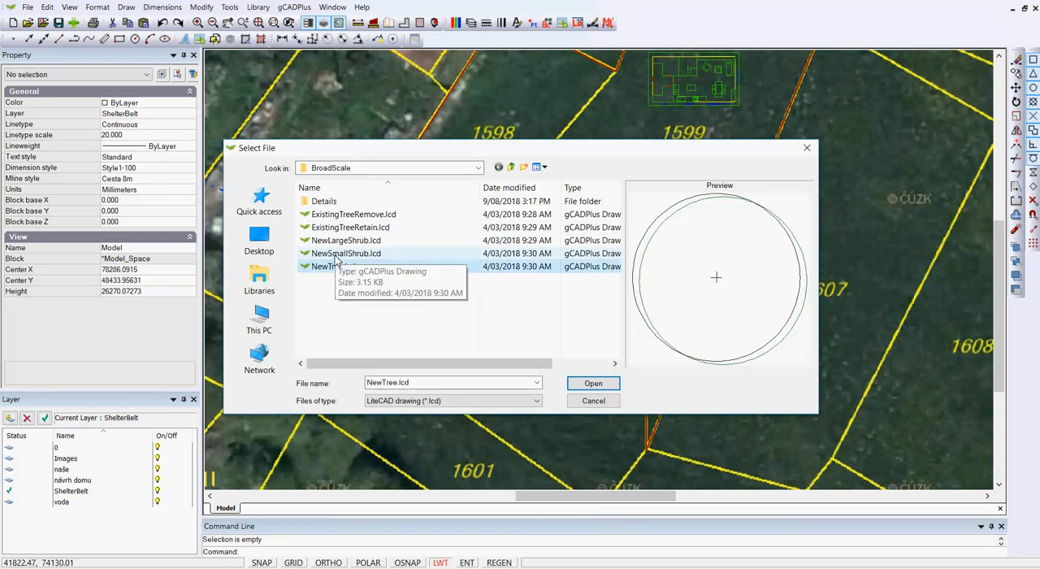
click(346, 240)
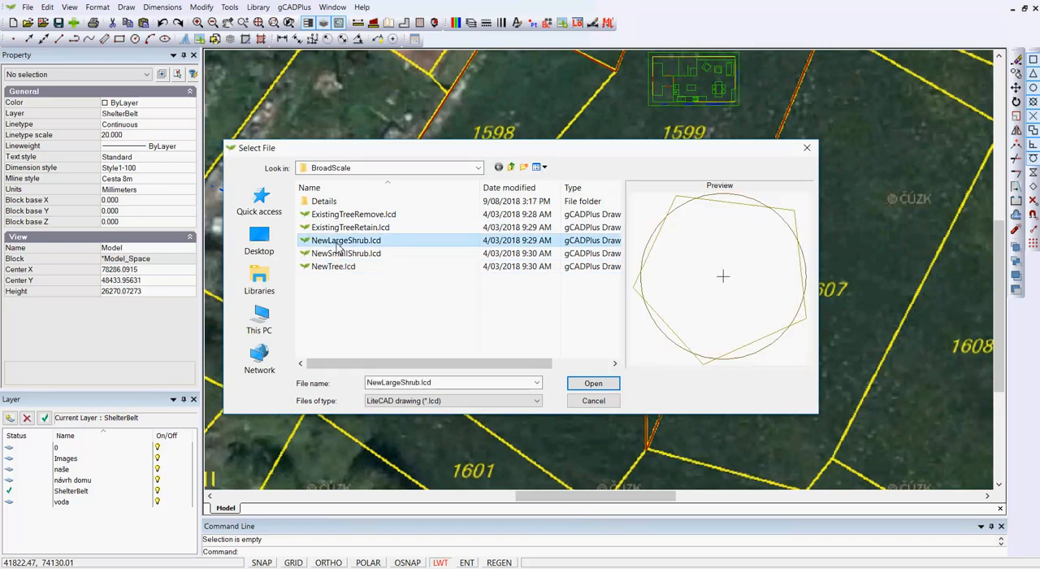
click(351, 227)
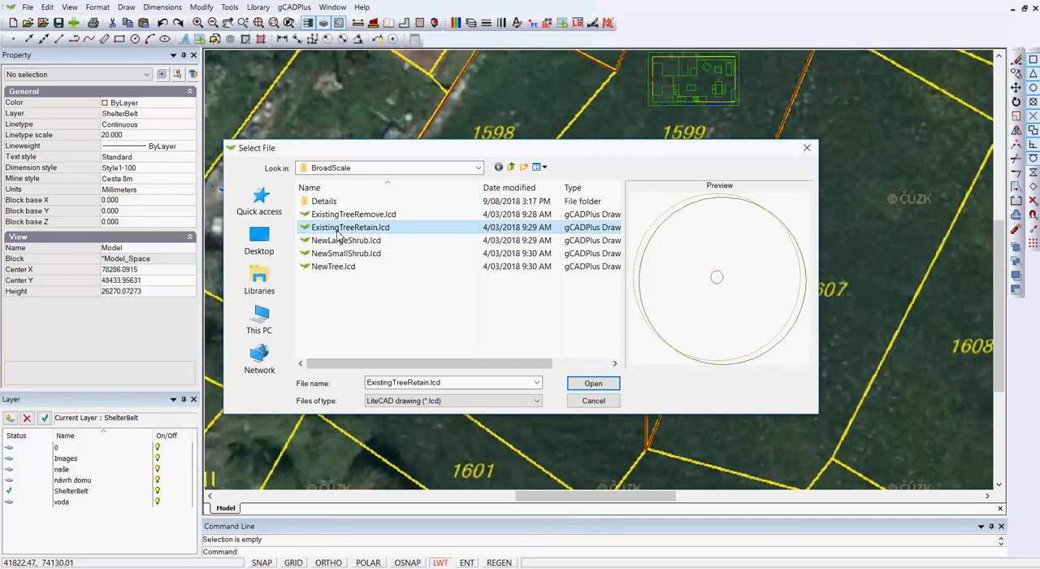
mouse_move(333, 266)
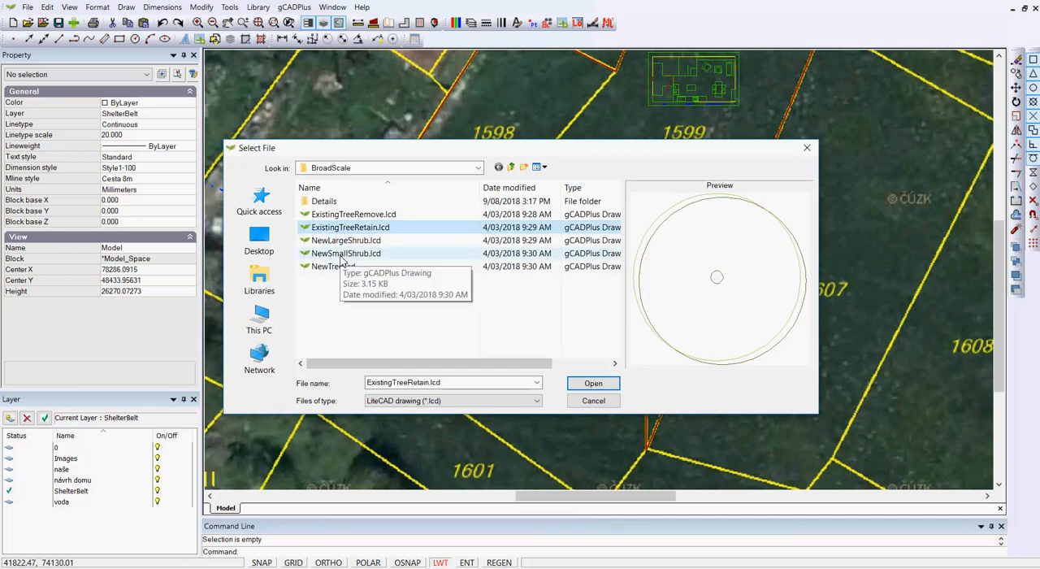
click(345, 252)
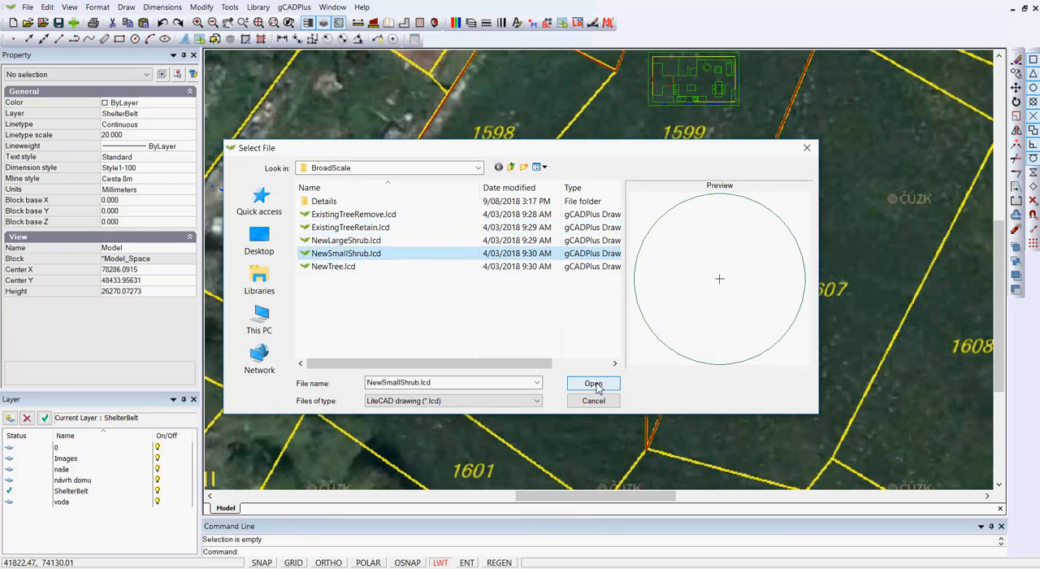
click(594, 383)
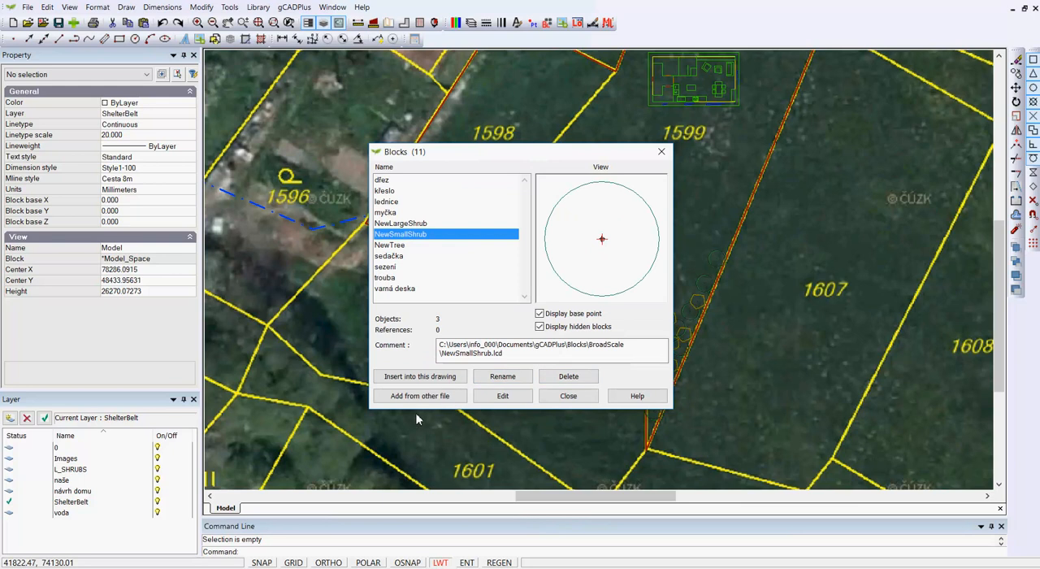
- Place a NewSmallShrub symbol near the boundary corner and copy it along the upper boundary
click(420, 376)
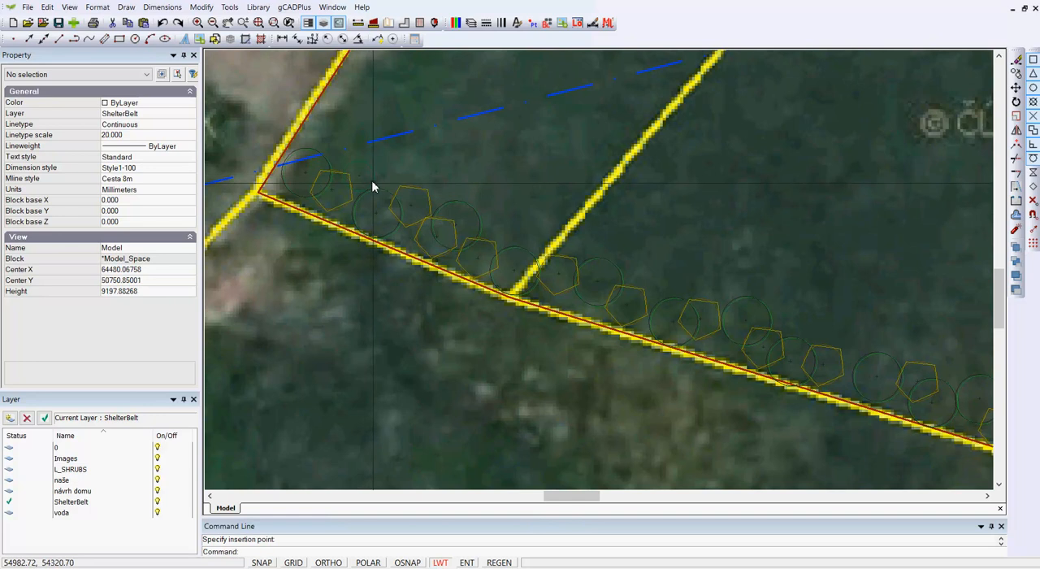
click(361, 177)
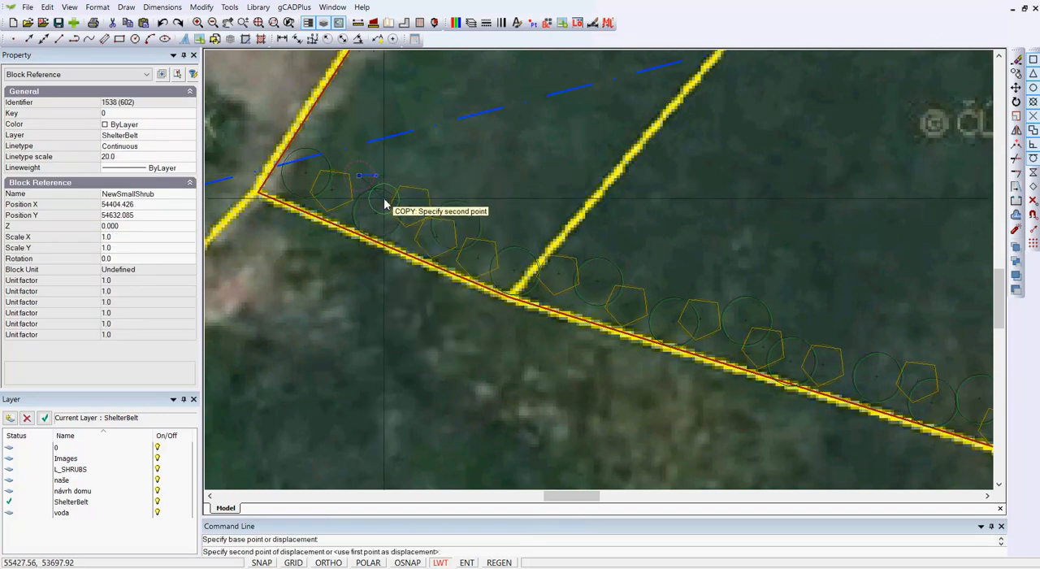
mouse_move(519, 250)
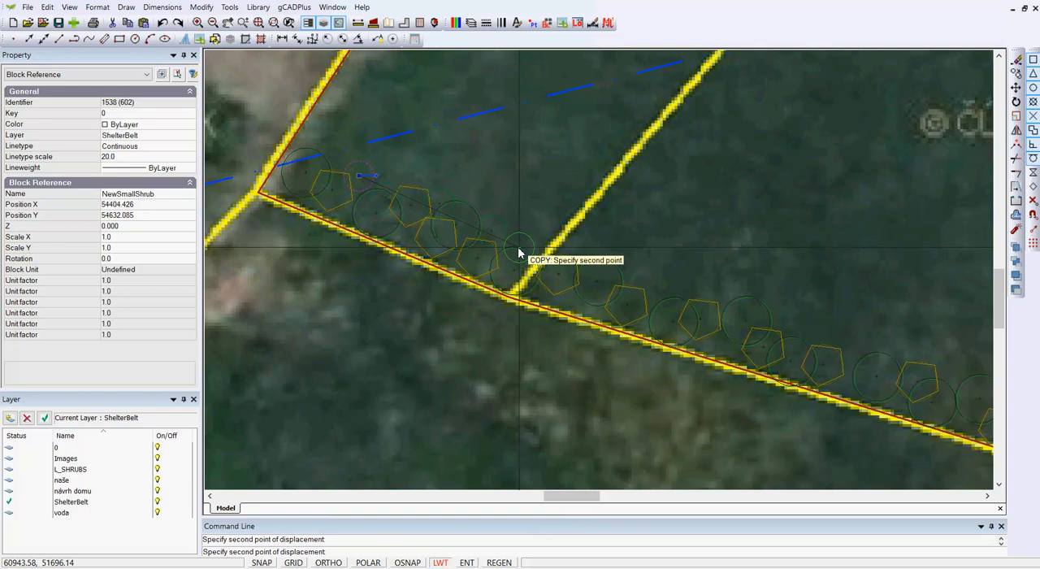
right_click(520, 252)
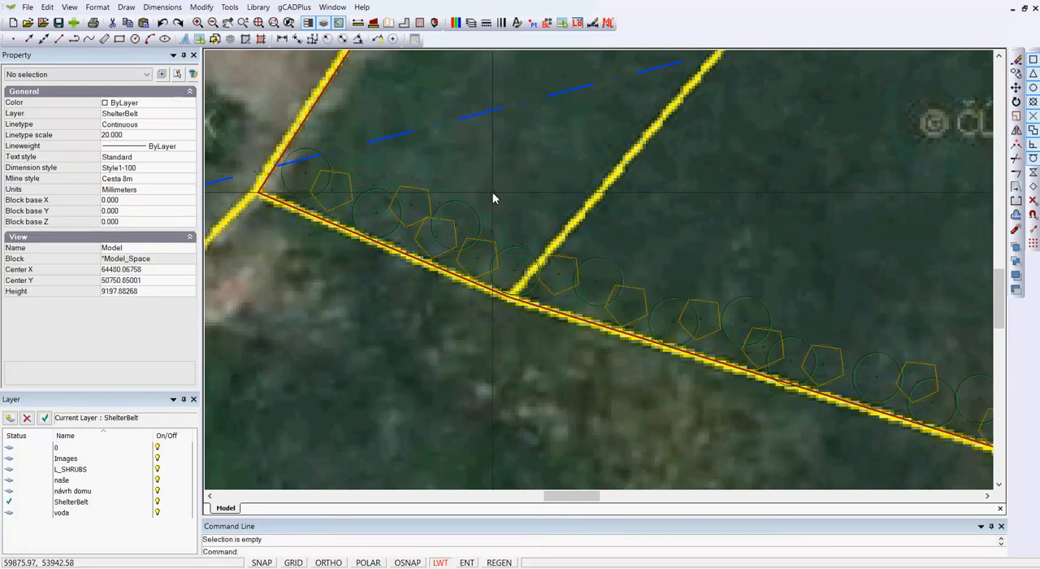
mouse_move(263, 73)
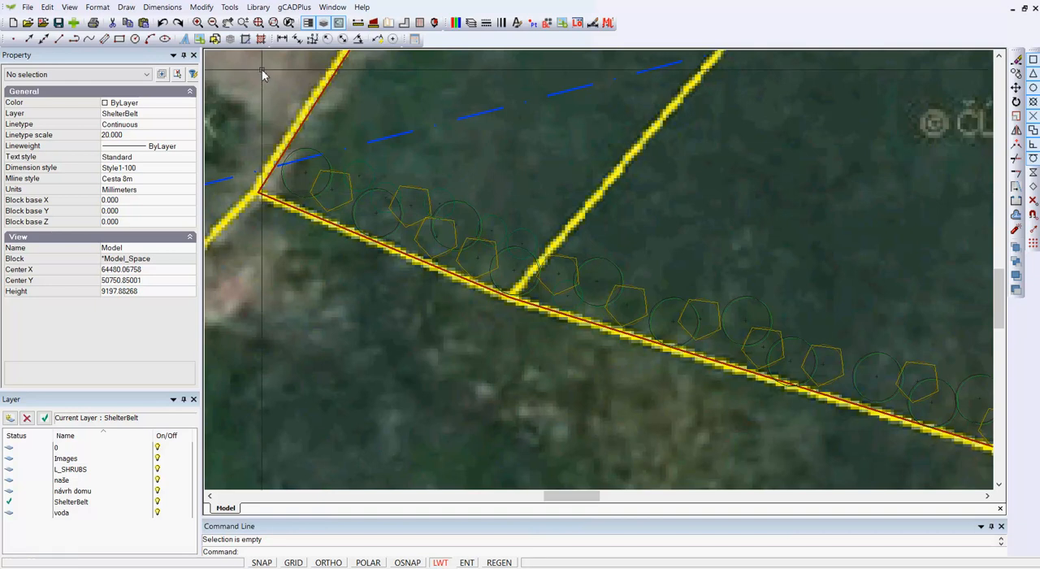
click(294, 7)
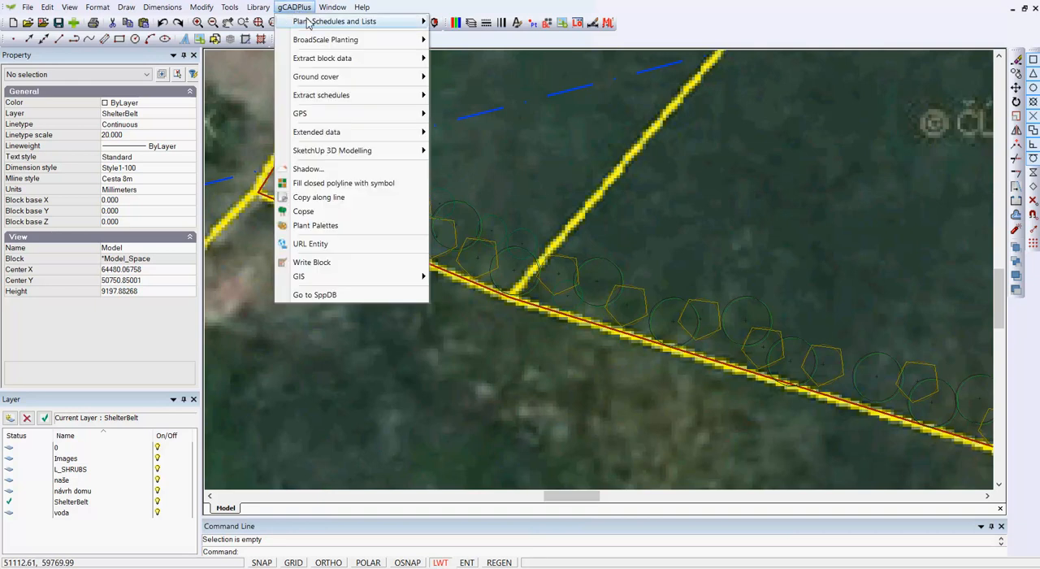
mouse_move(325, 39)
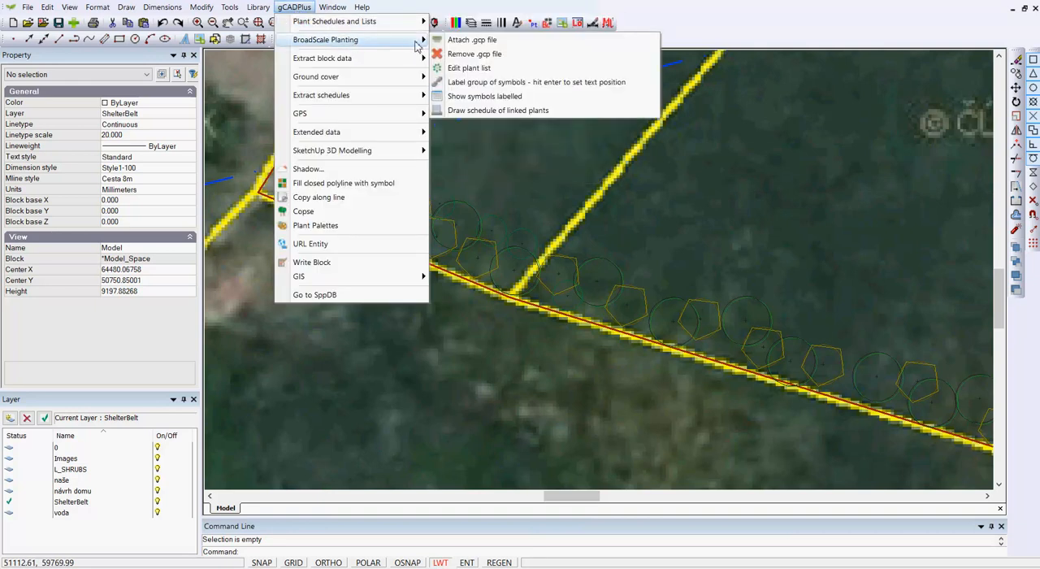
mouse_move(471, 39)
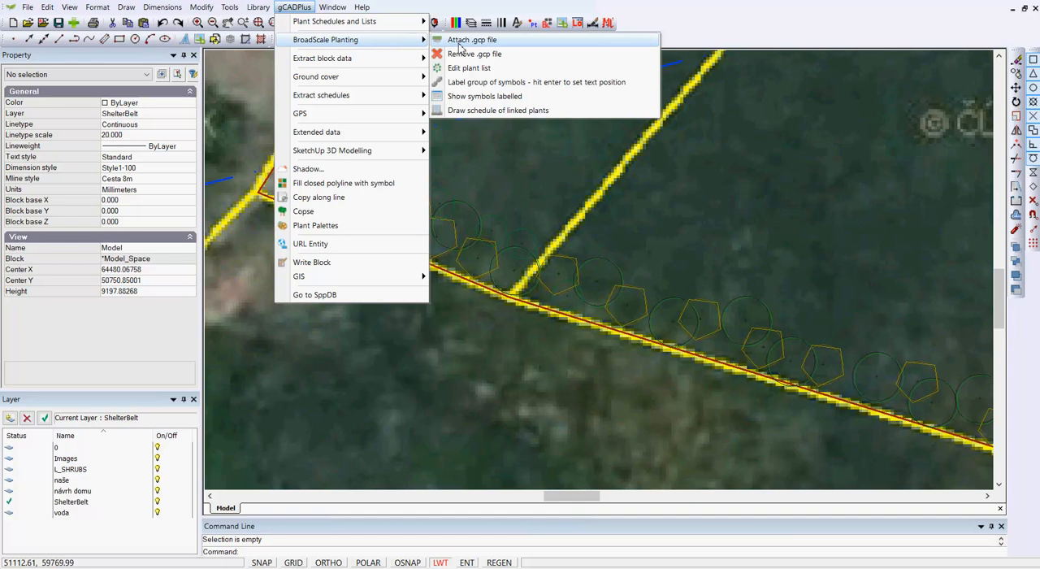
mouse_move(468, 81)
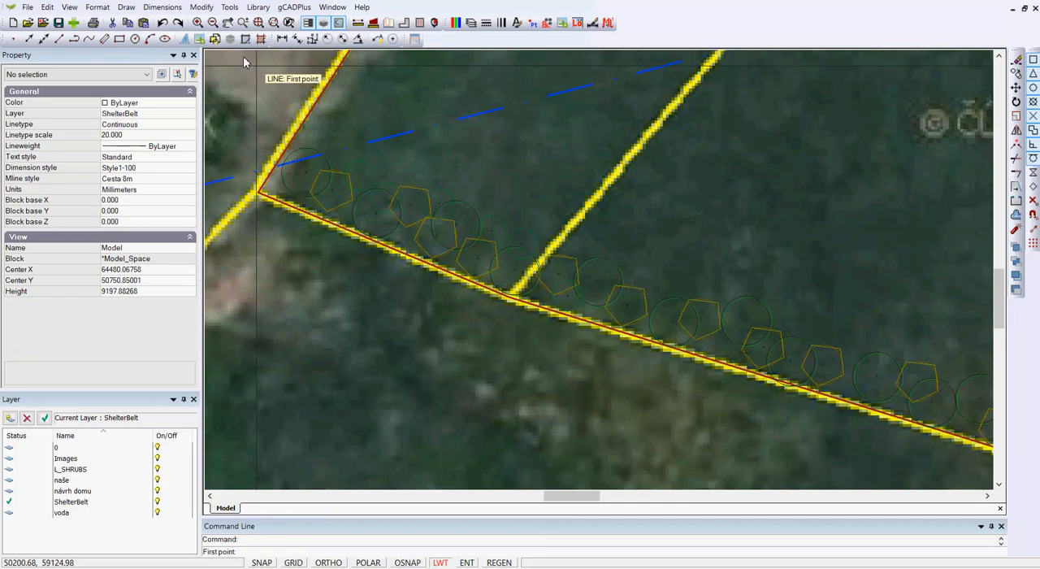
click(260, 195)
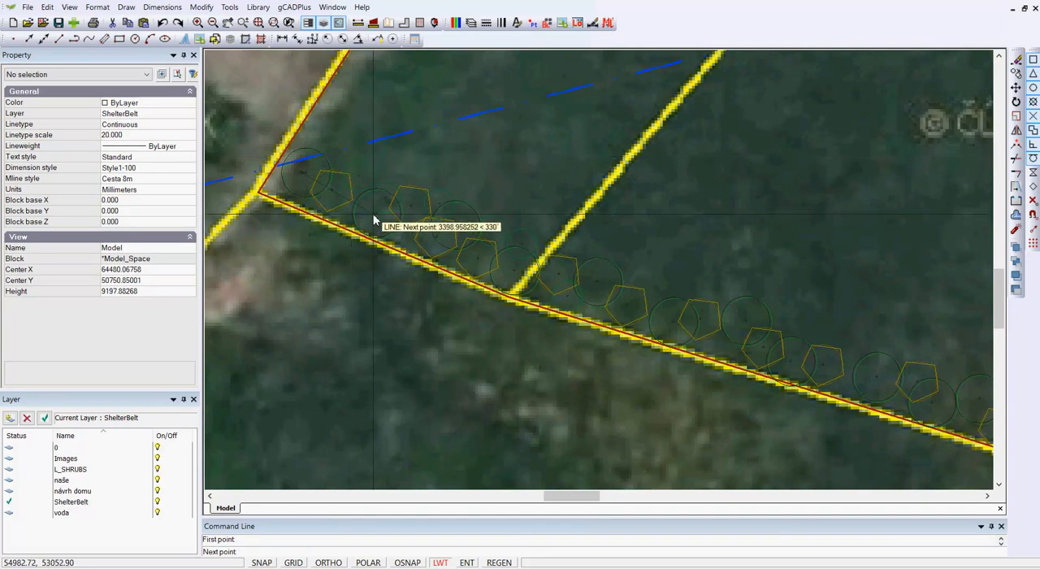
mouse_move(510, 270)
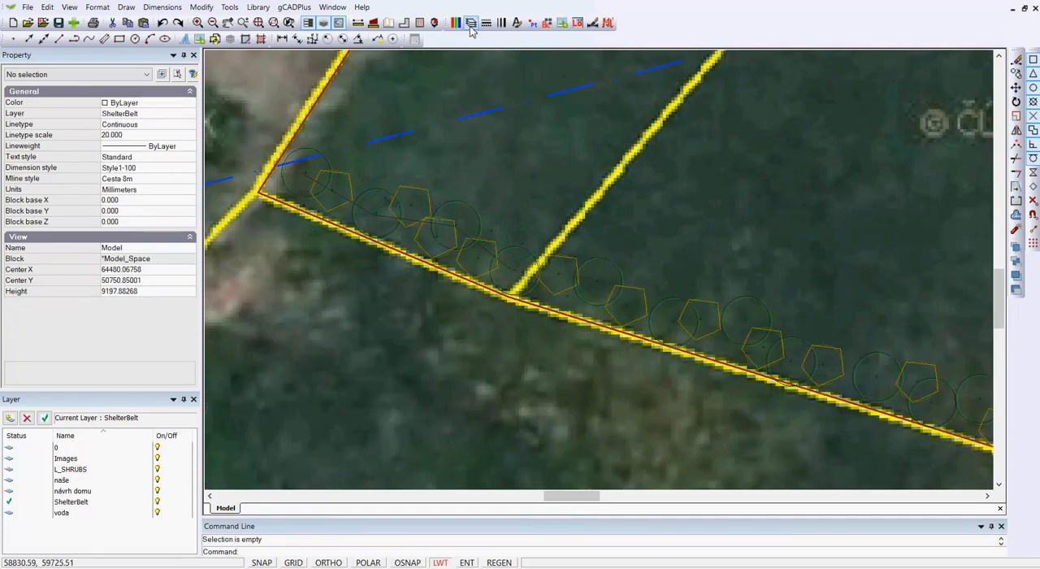
- Switch off the Images layer in the Layer Properties Manager
click(470, 23)
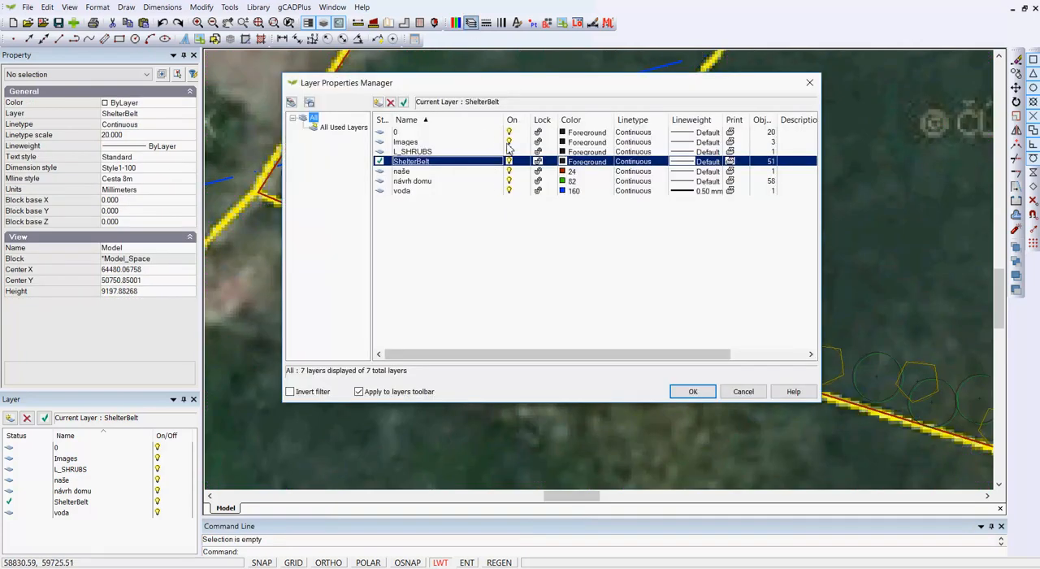
click(692, 391)
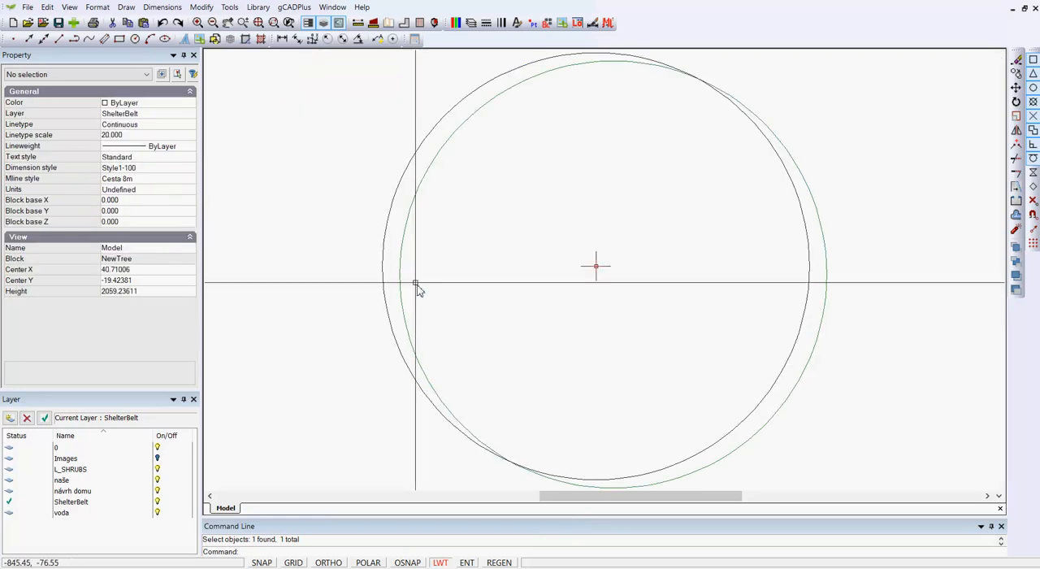
- Set the NewTree block's inner circle to Filled = Yes and close the block editor
click(416, 285)
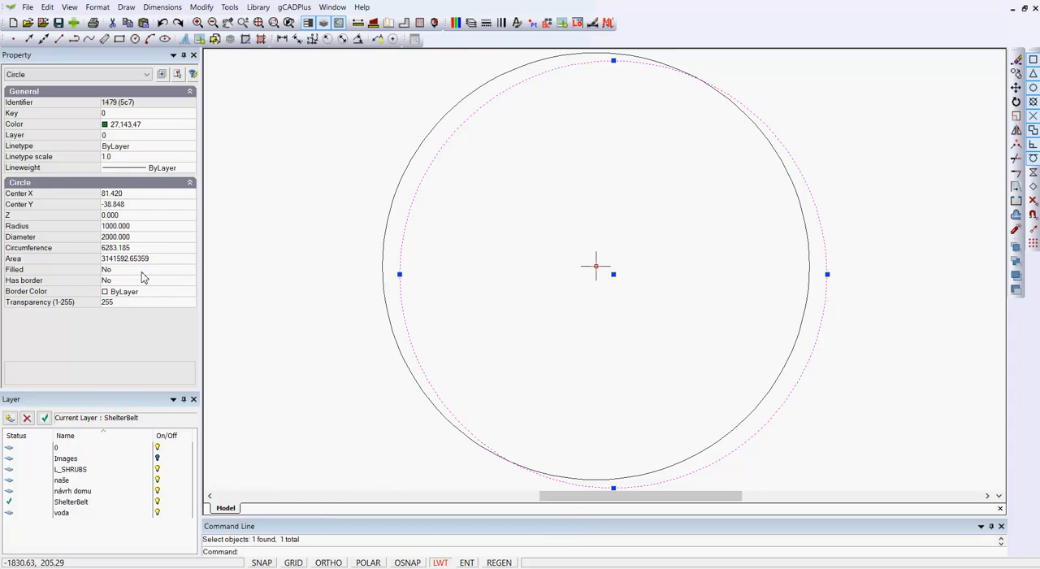
click(147, 269)
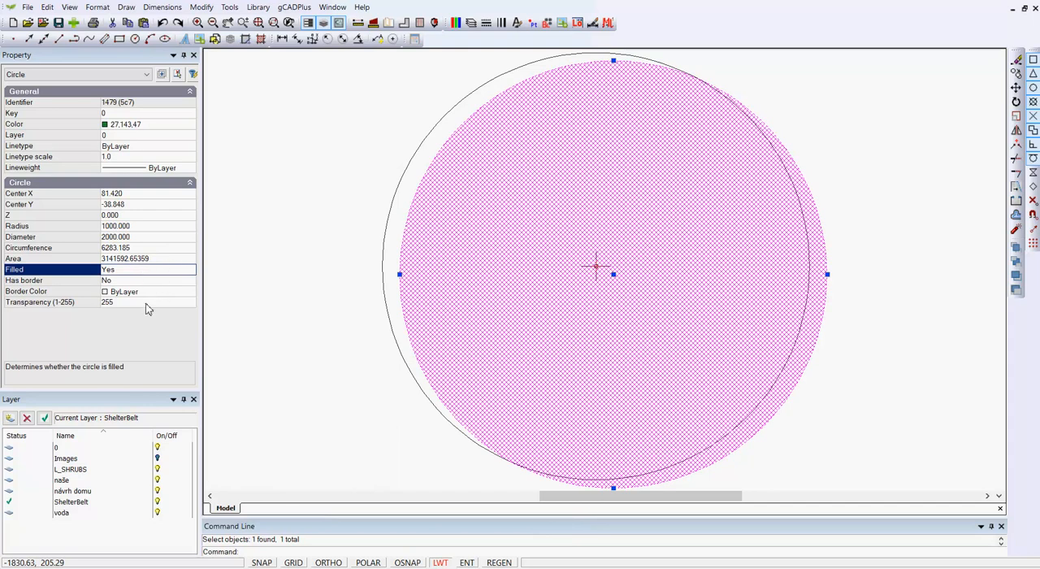
click(147, 301)
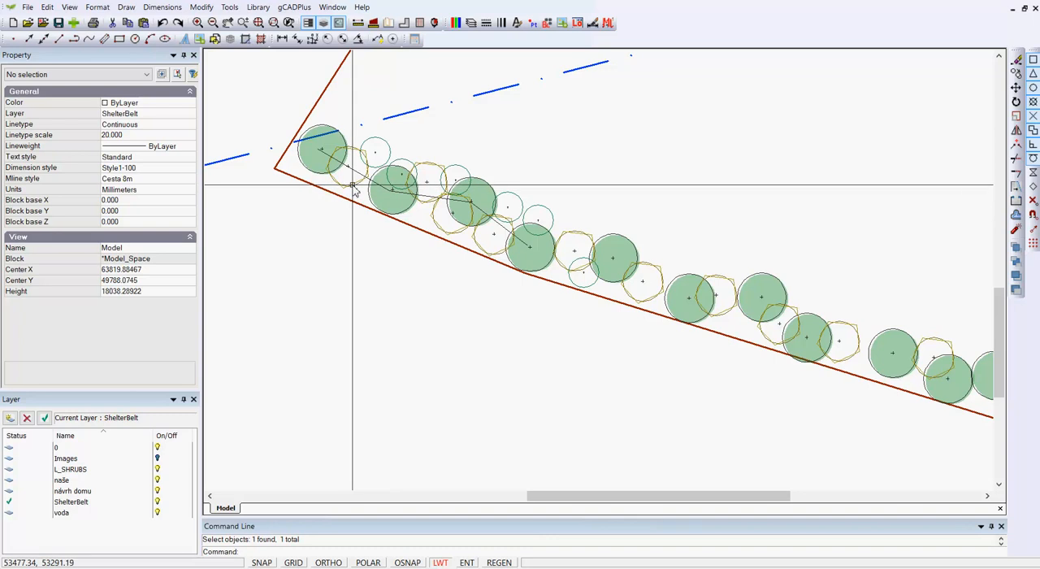
- Open the pentagon large shrub block for editing from its right-click menu
right_click(349, 168)
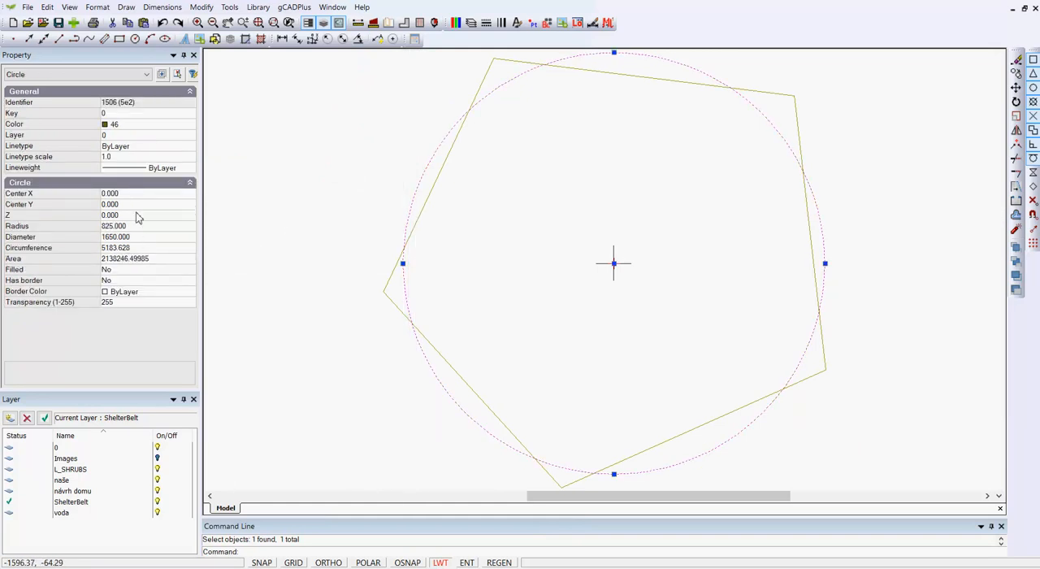
mouse_move(137, 307)
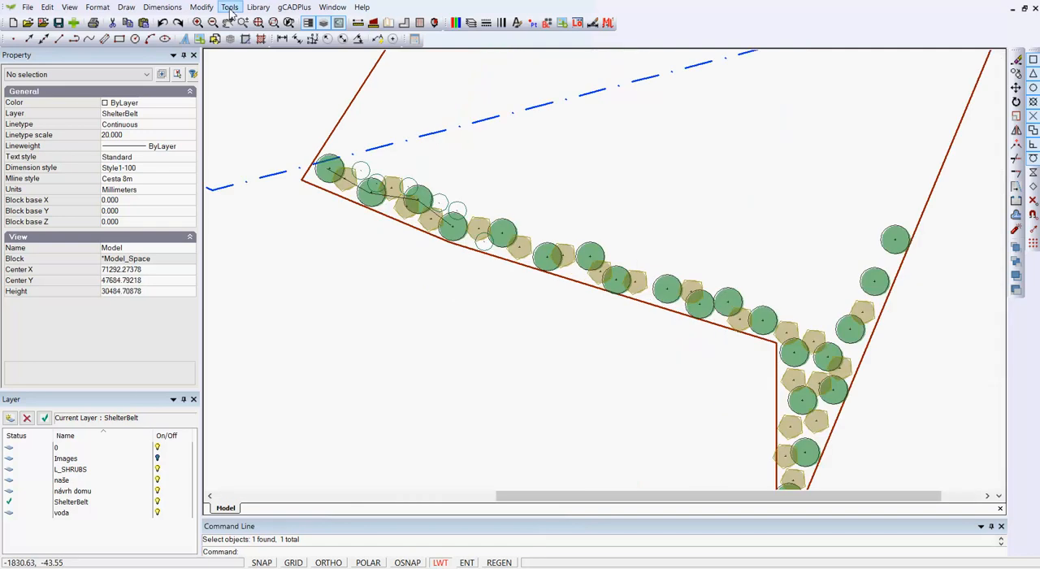
- Create a new .gcp plant list with eight species and their names, types and codes
click(230, 6)
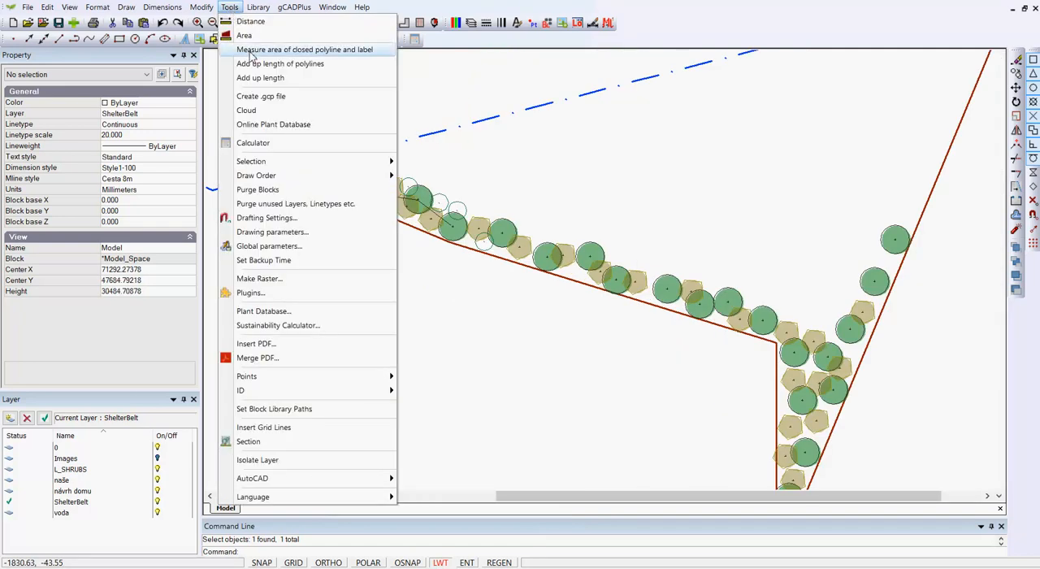
mouse_move(261, 95)
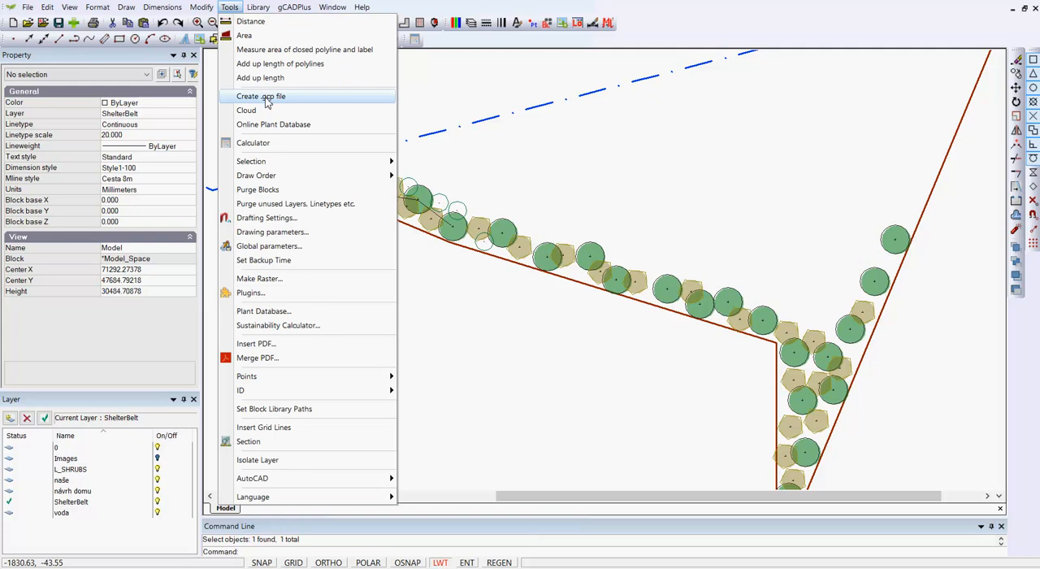
click(261, 96)
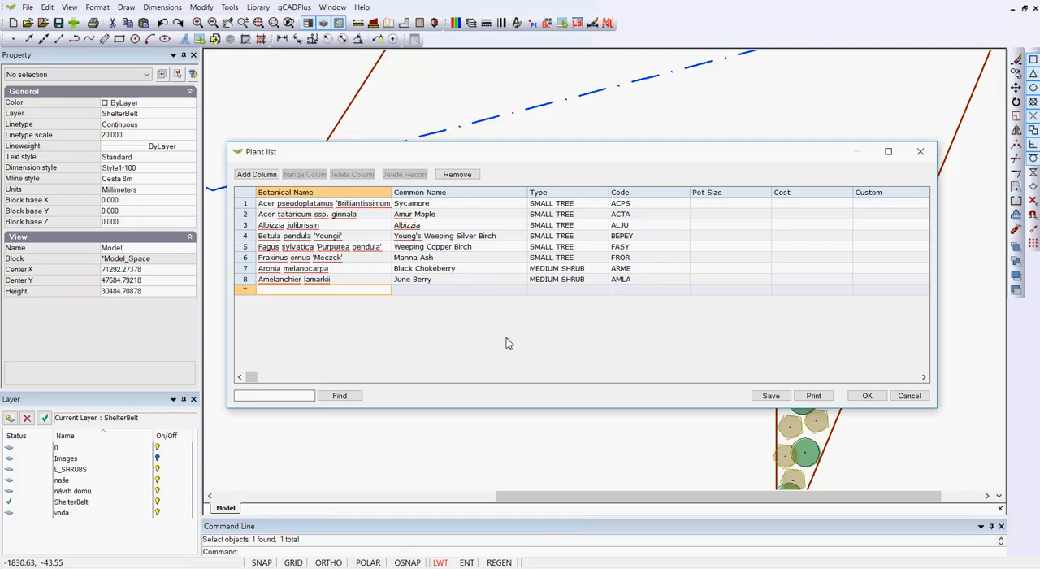
mouse_move(573, 201)
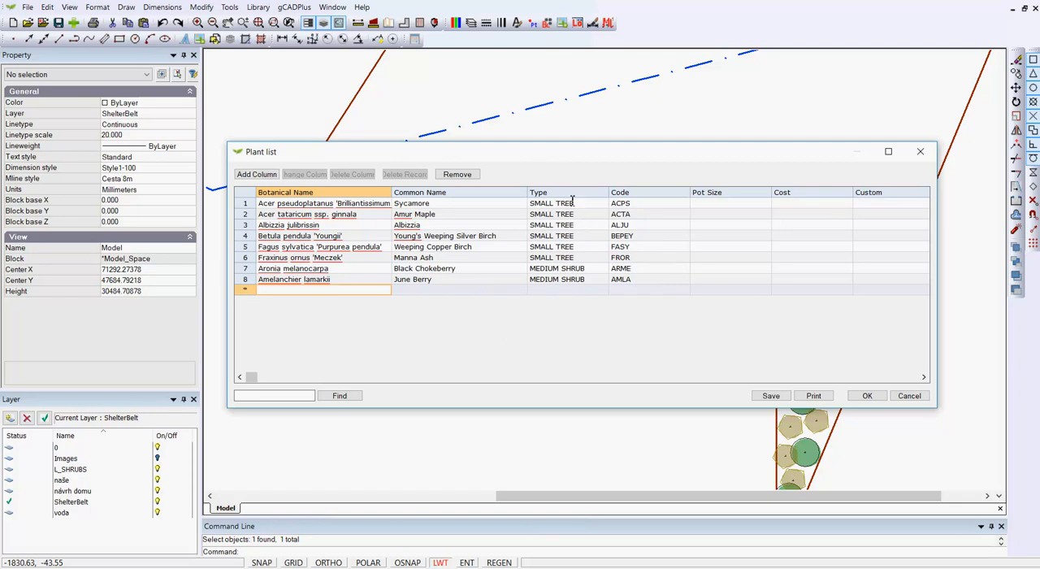
- Save the plant list as Prague.gcp and attach it to the drawing
click(569, 192)
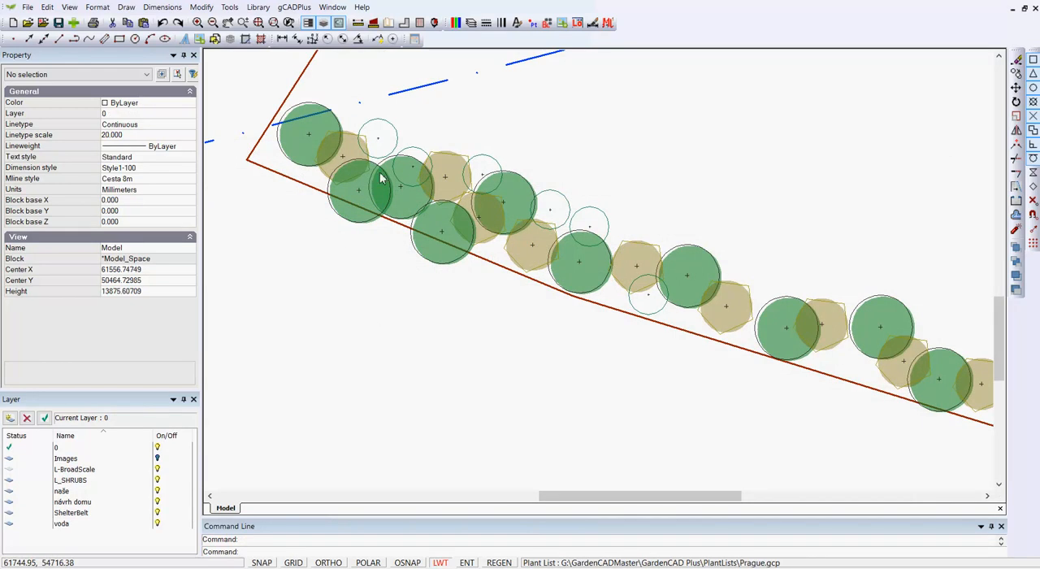
- Link four trees to Acer pseudoplatanus (Sycamore) with leader lines to a label point below
click(294, 6)
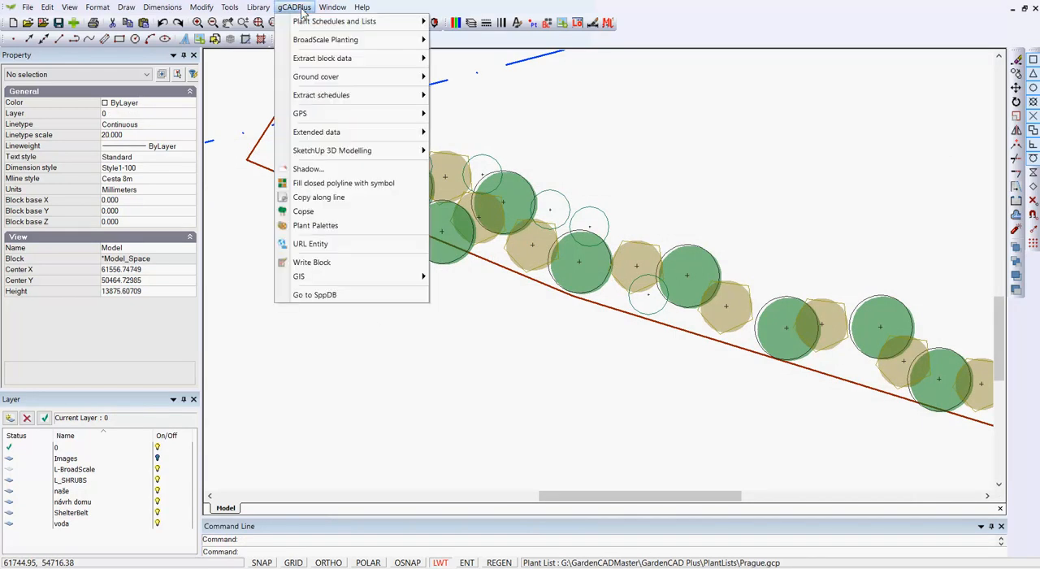
mouse_move(322, 95)
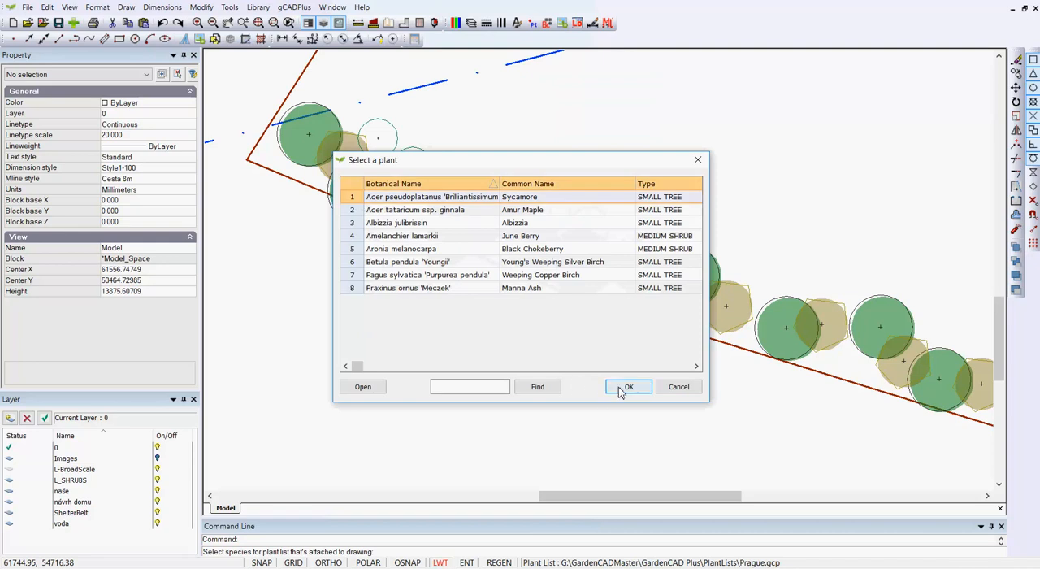
click(628, 386)
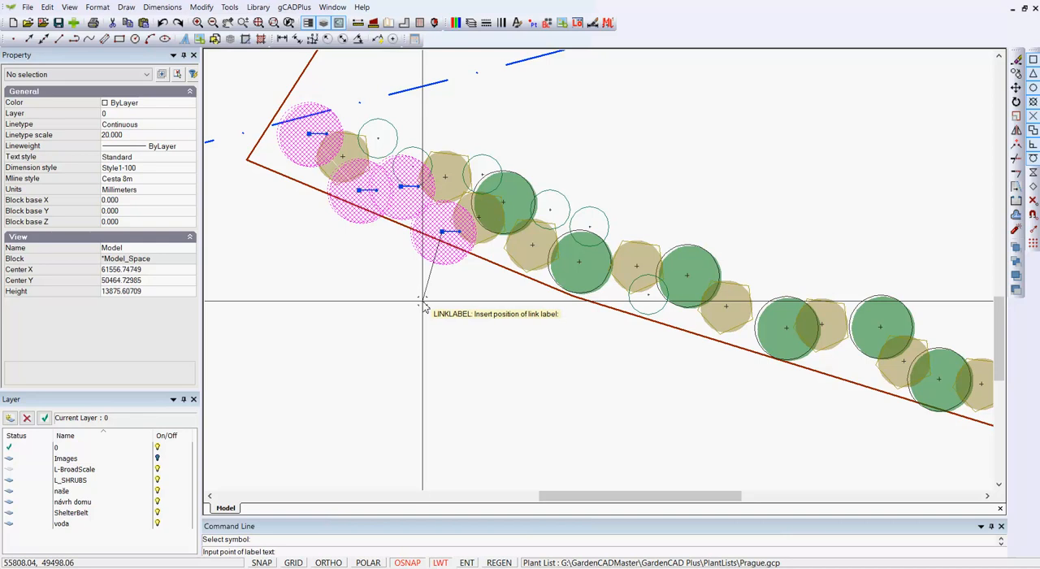
click(437, 311)
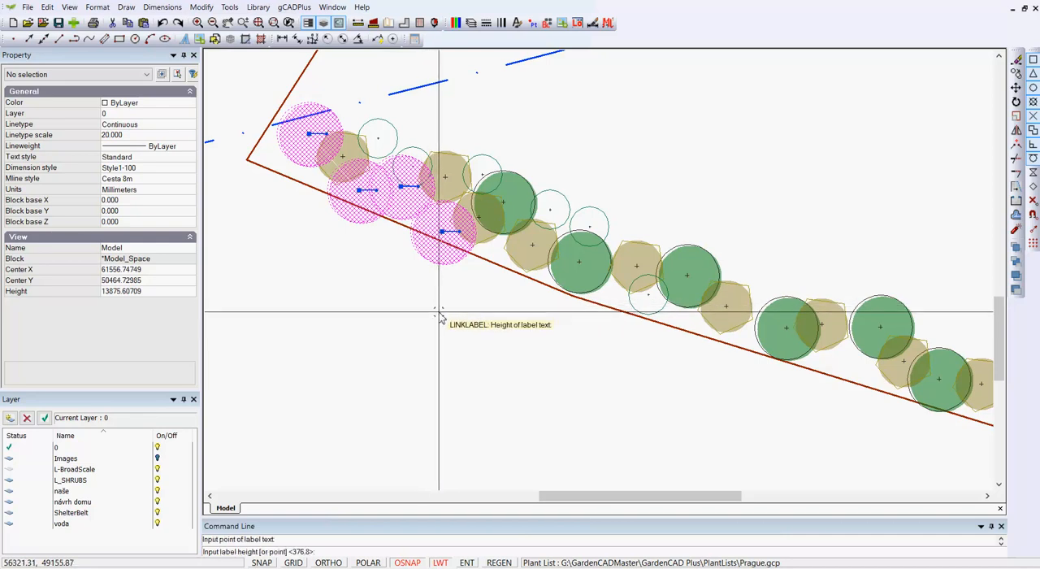
mouse_move(443, 312)
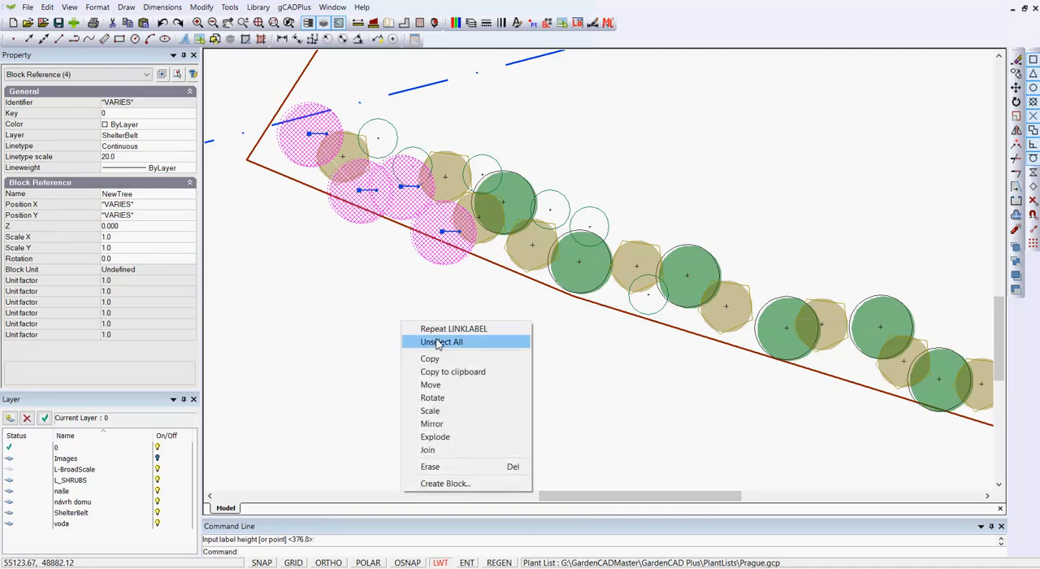
click(440, 342)
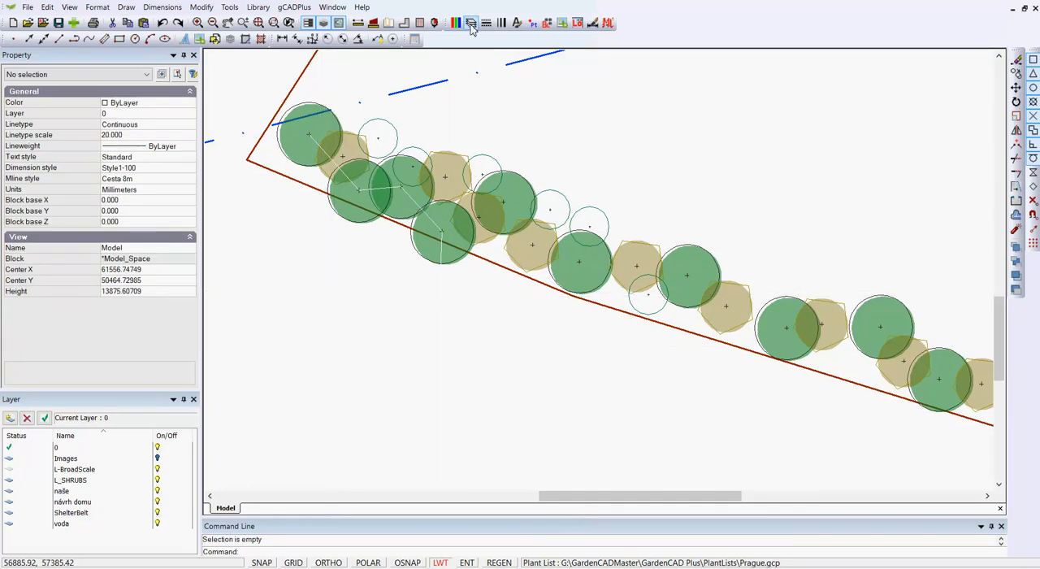
- Change the L-BroadScale layer colour so the 4.ACPS label becomes visible
click(470, 23)
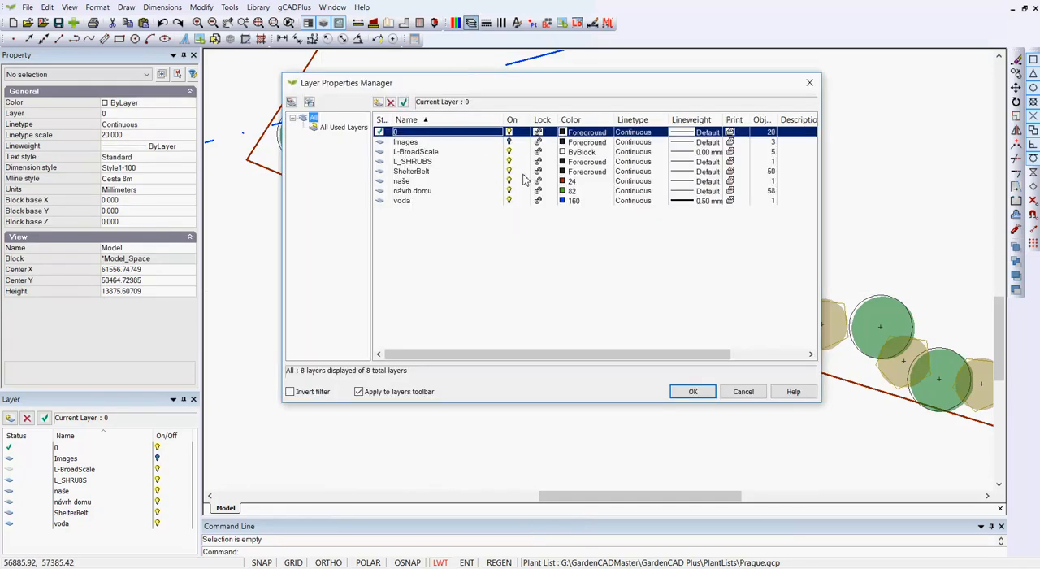
click(582, 152)
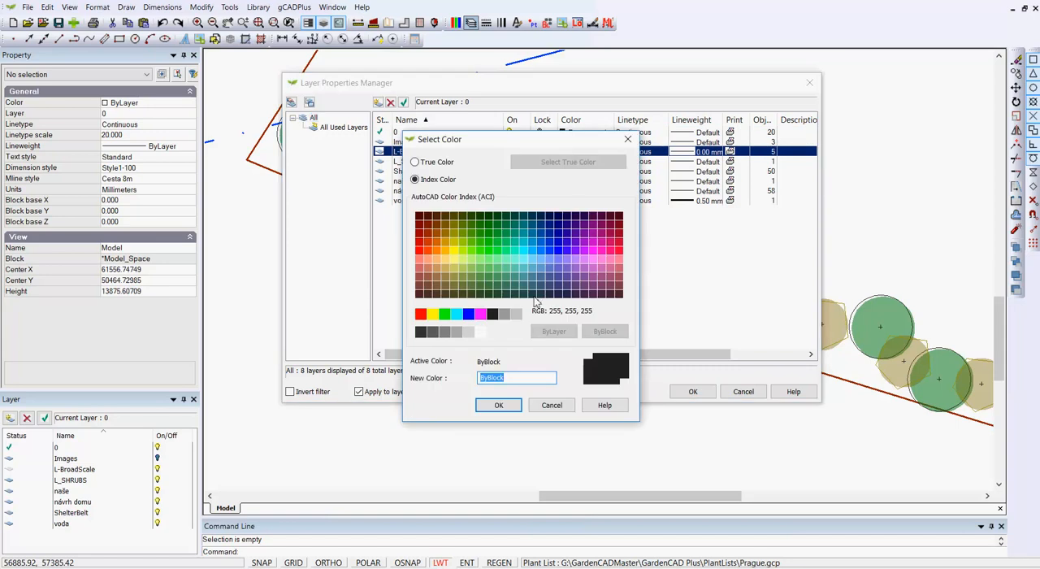
mouse_move(496, 323)
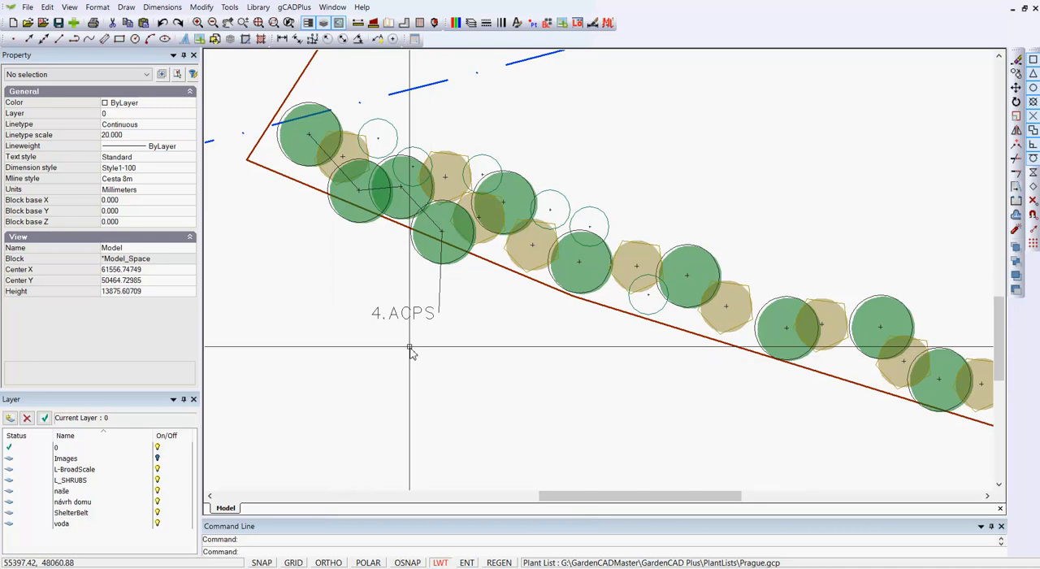
click(404, 312)
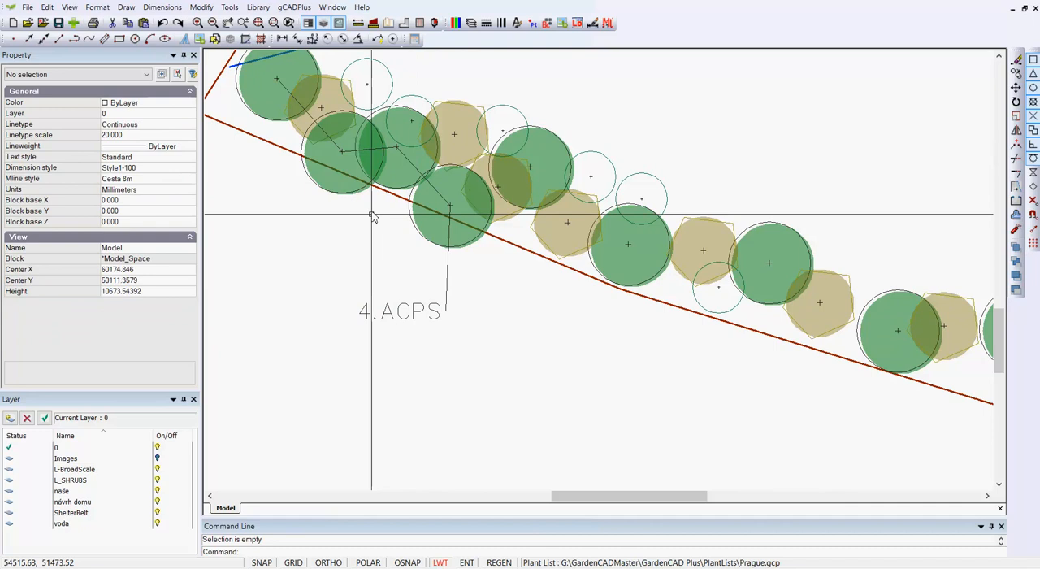
mouse_move(536, 281)
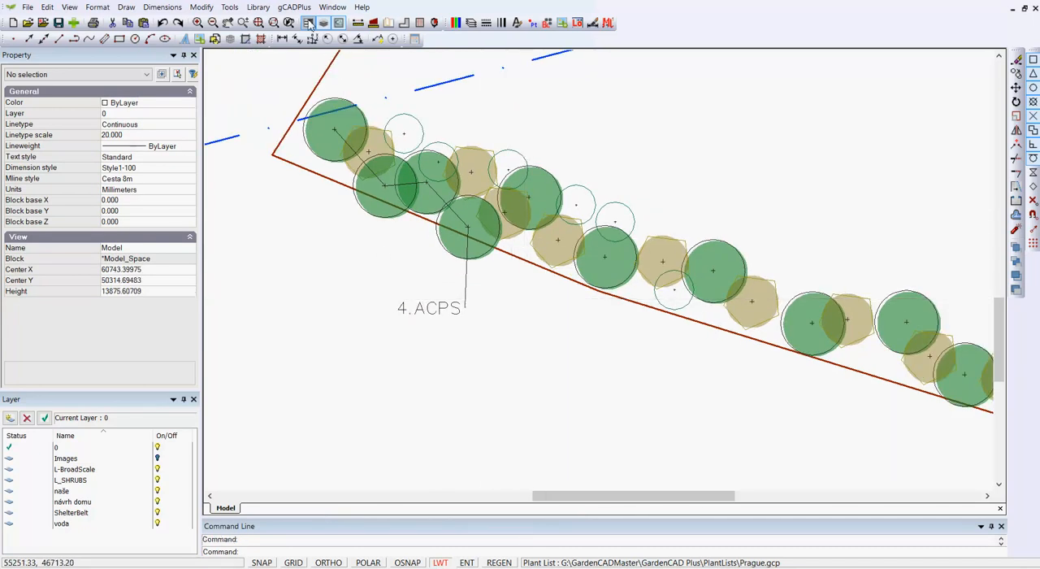
- Tag four shrubs as Amelanchier lamarkii (June Berry) and place the 4.AMLA label below
click(294, 7)
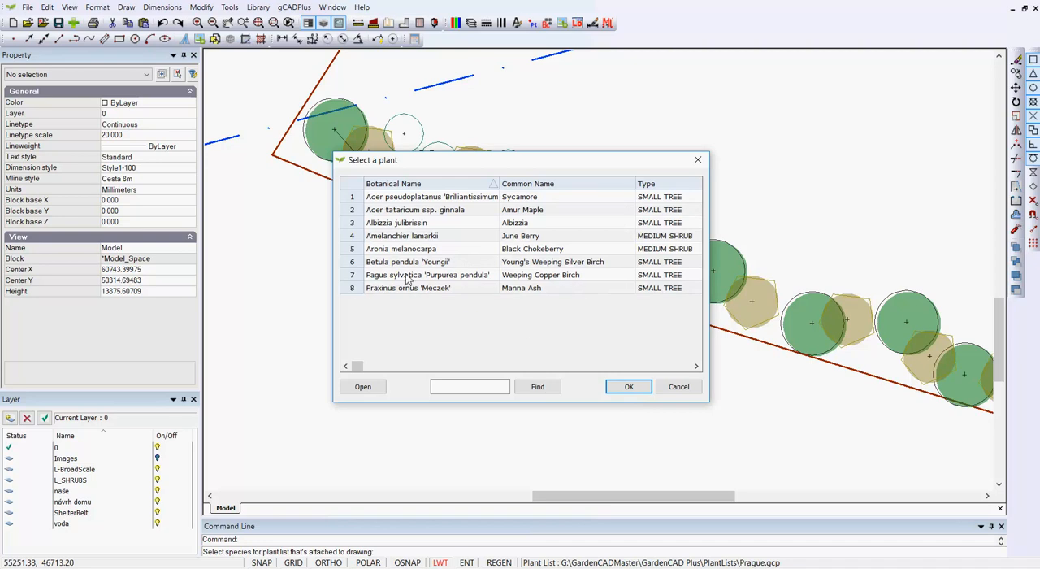
click(431, 236)
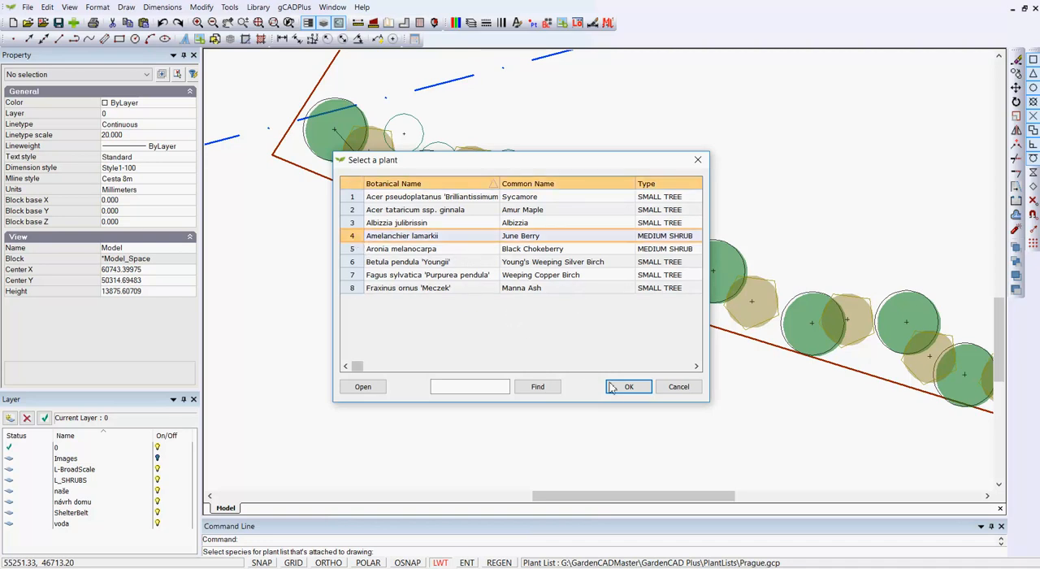
click(629, 386)
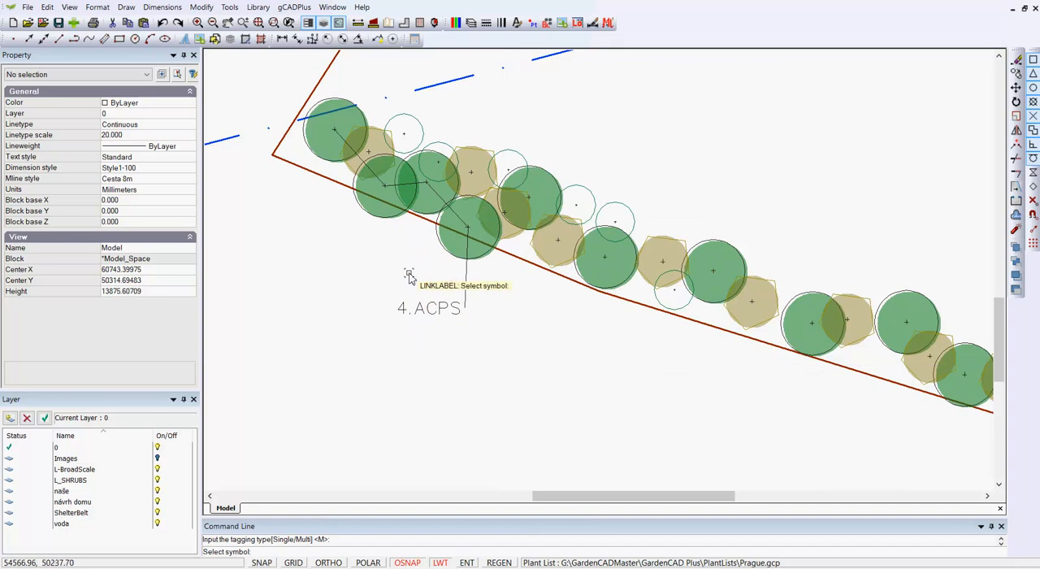
click(471, 171)
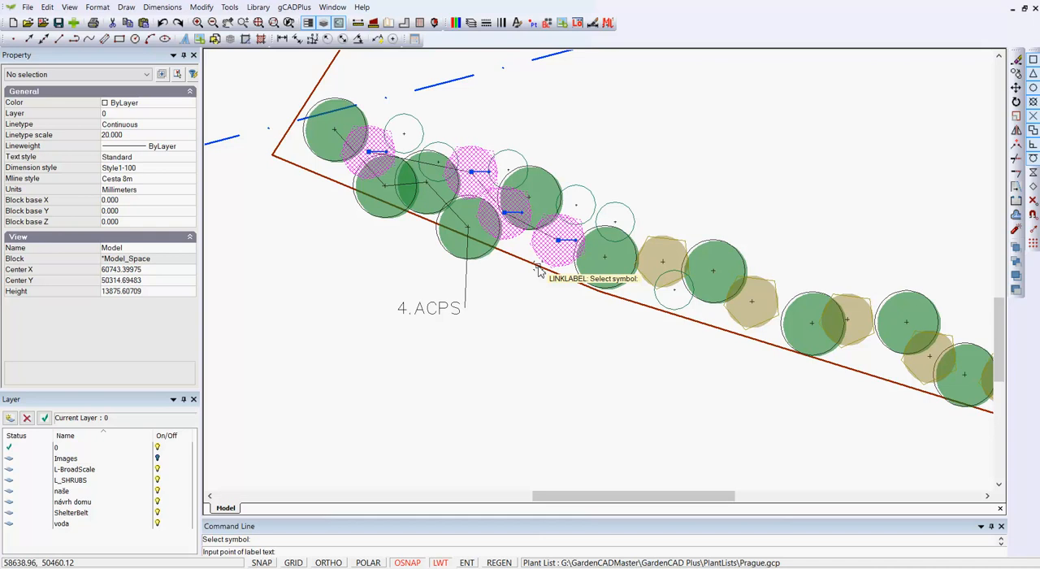
click(537, 269)
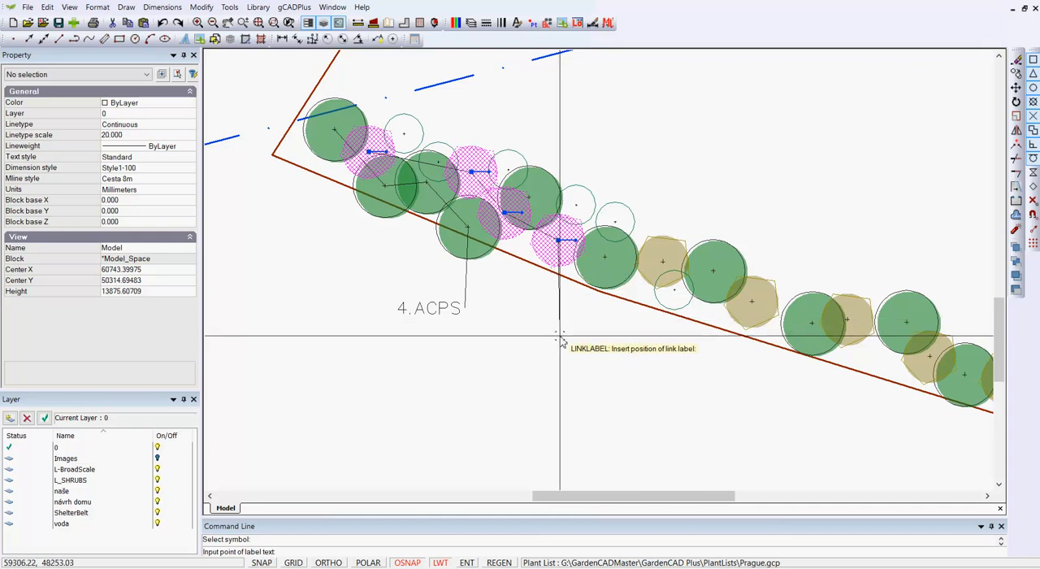
click(561, 336)
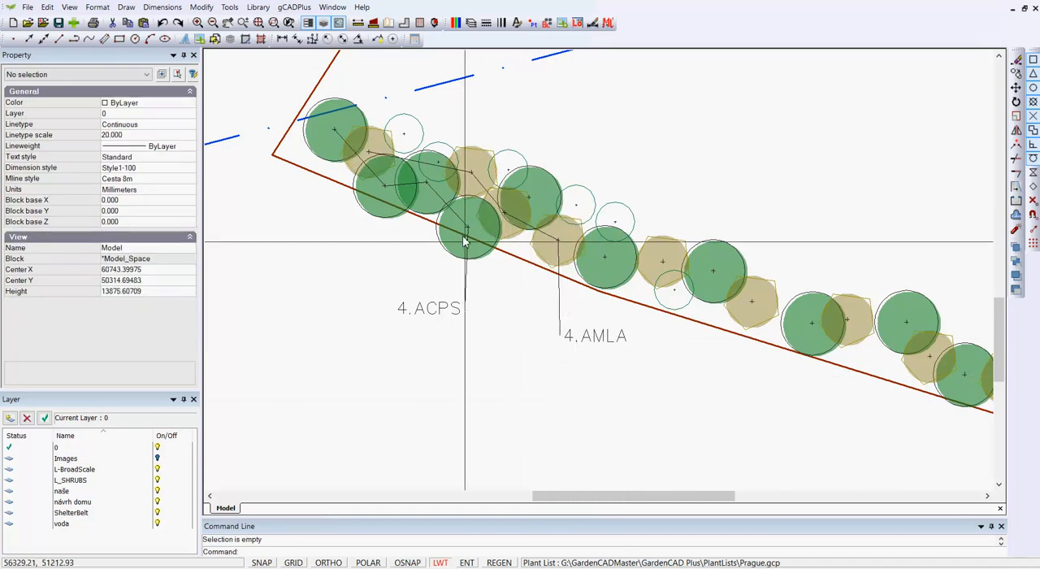
mouse_move(651, 366)
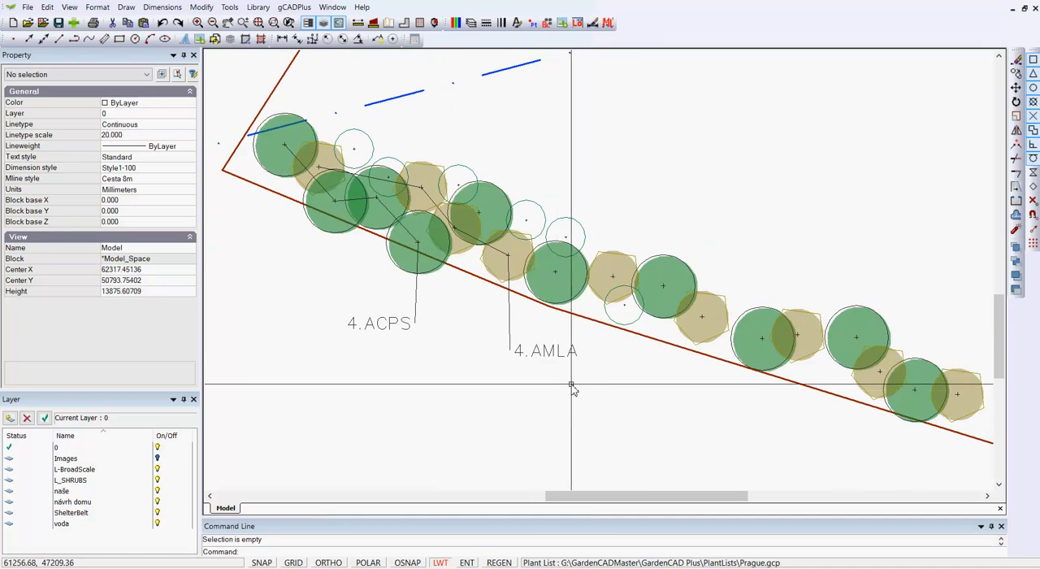
mouse_move(457, 299)
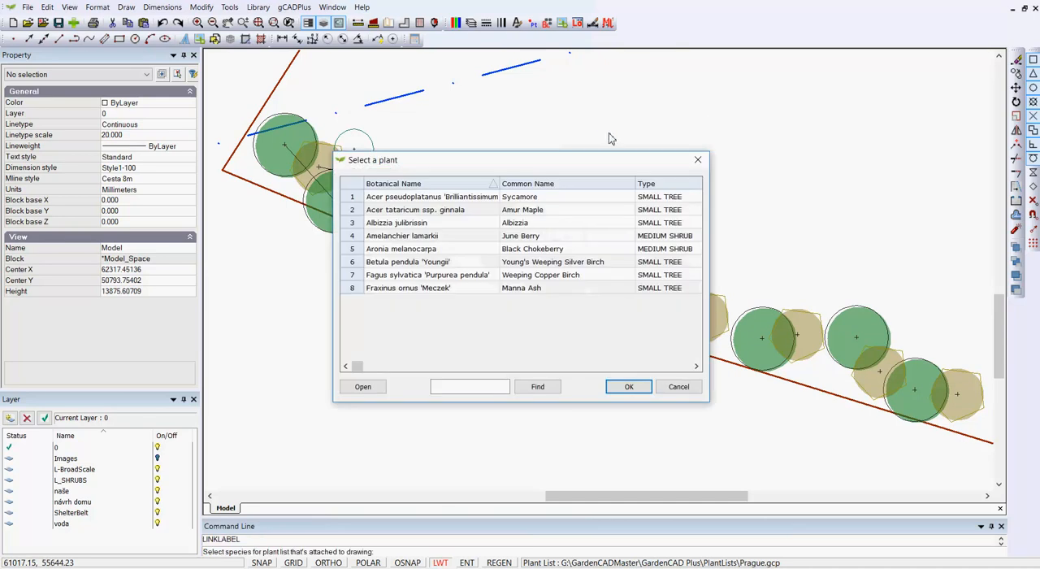
mouse_move(443, 329)
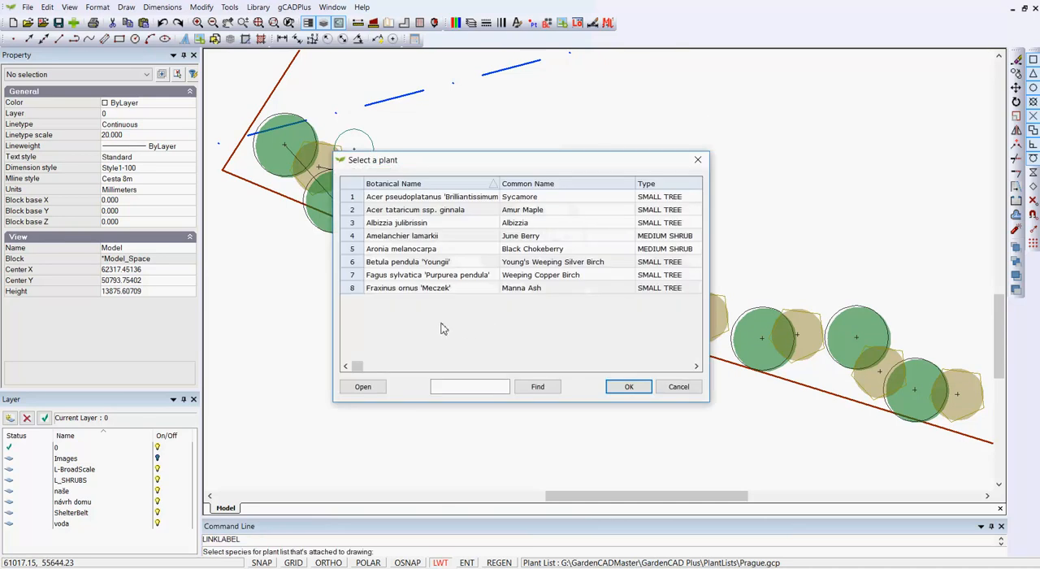
mouse_move(355, 226)
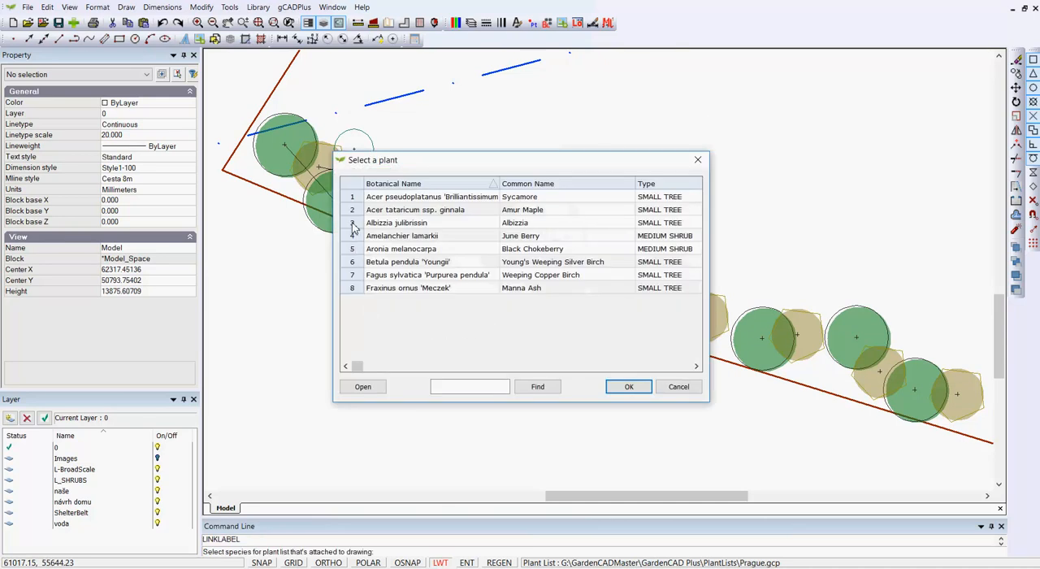
- Tag a tree symbol as Albizzia julibrissin and move its ALJU label beside 4.AMLA
click(629, 386)
text(S)
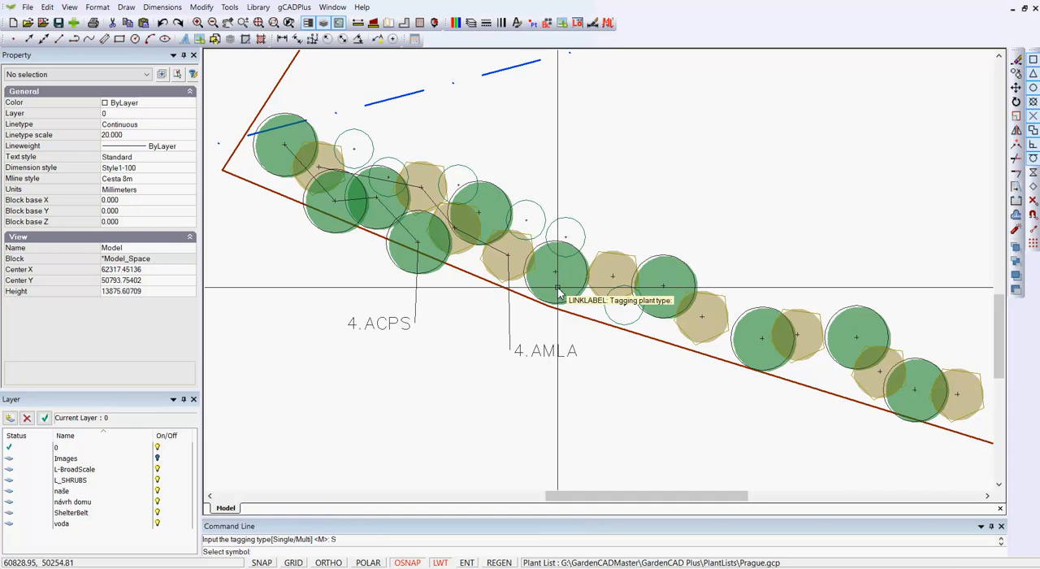
click(561, 273)
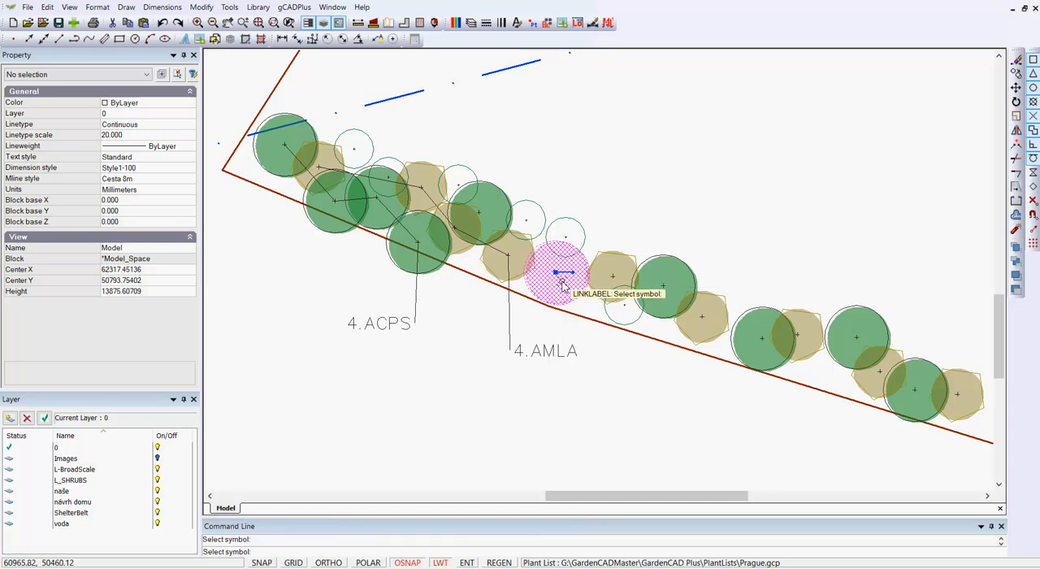
mouse_move(561, 286)
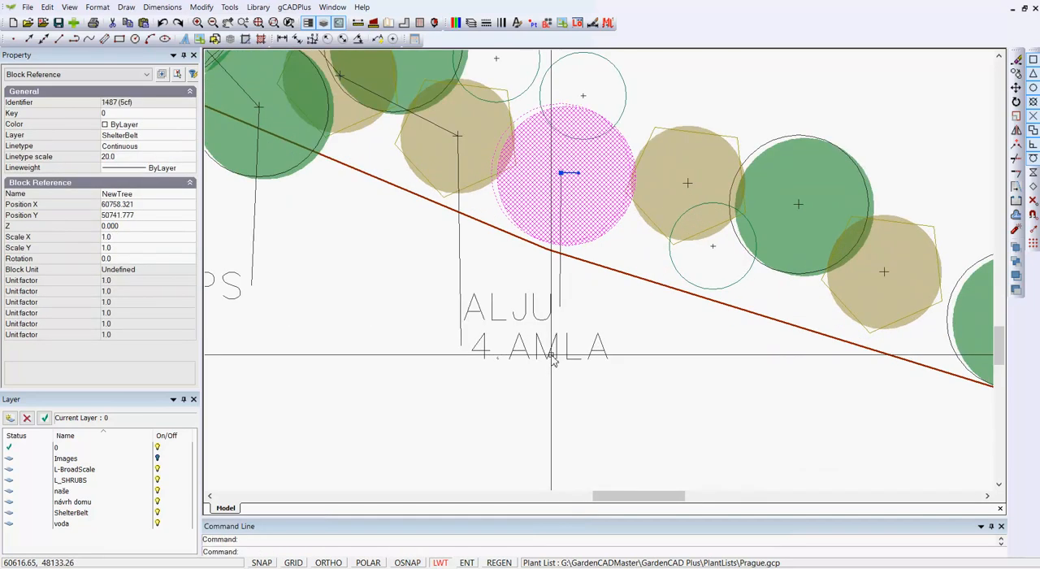
click(516, 307)
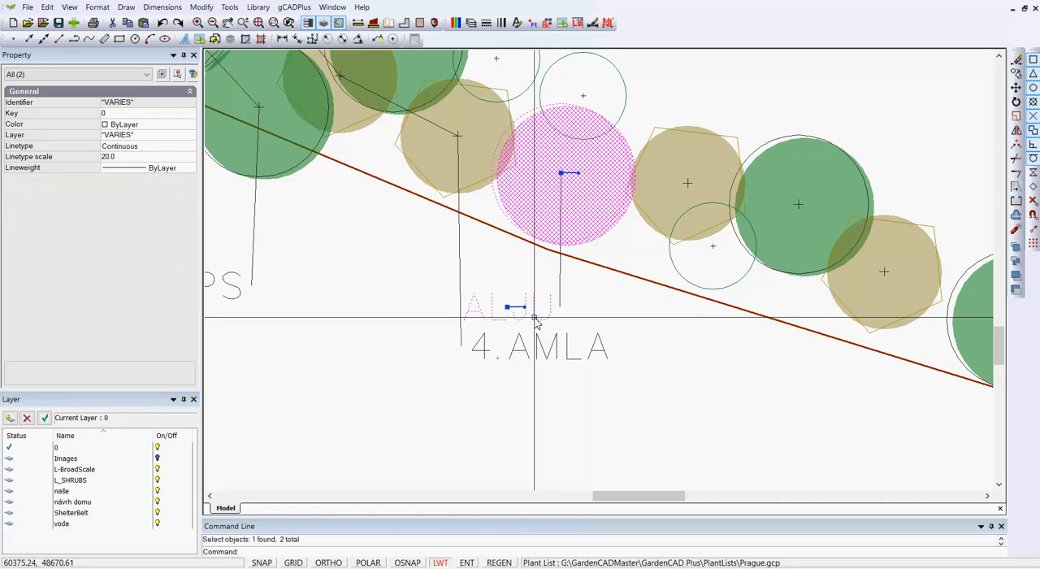
click(508, 307)
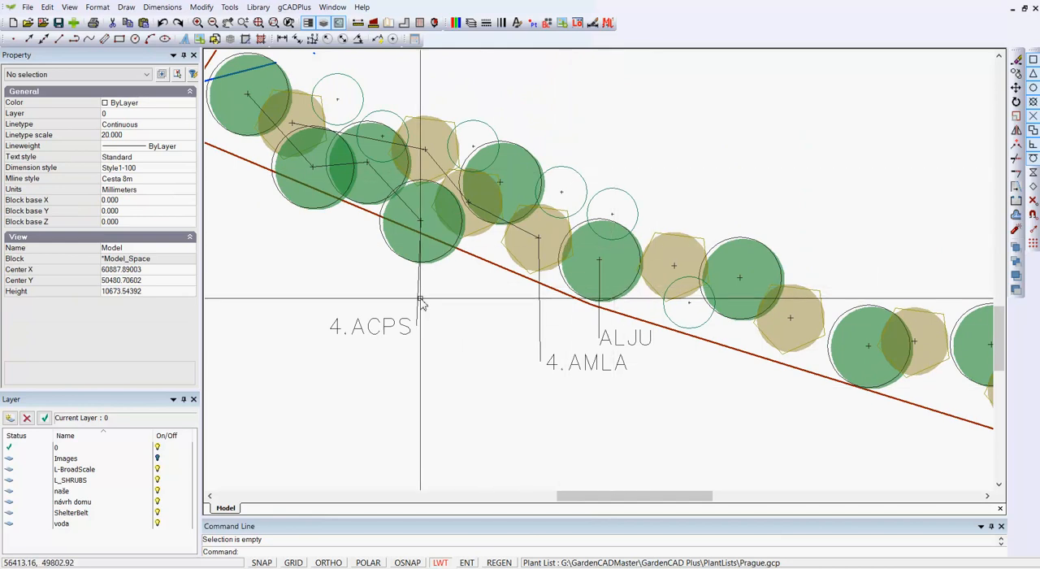
mouse_move(511, 346)
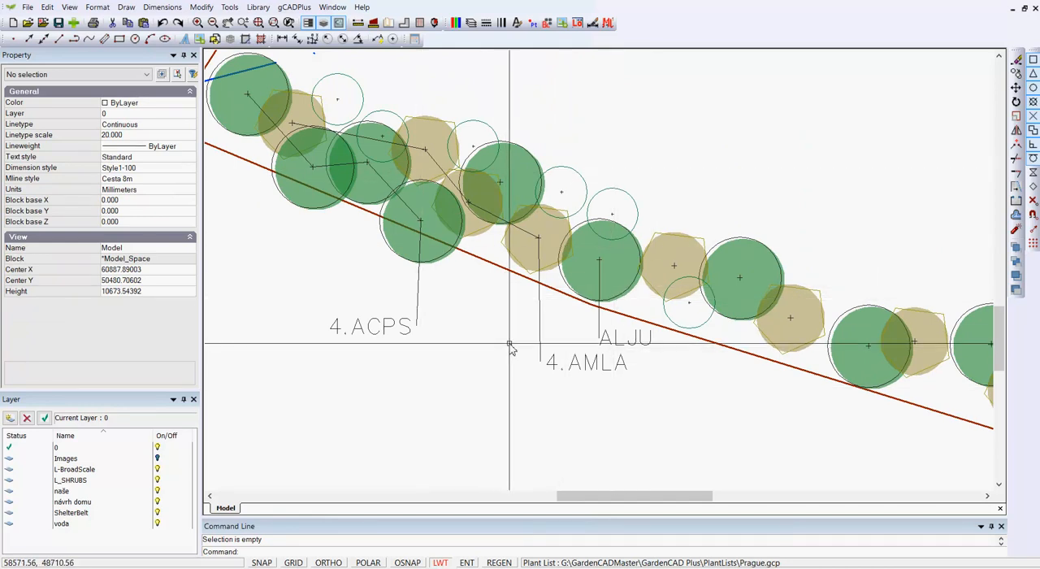